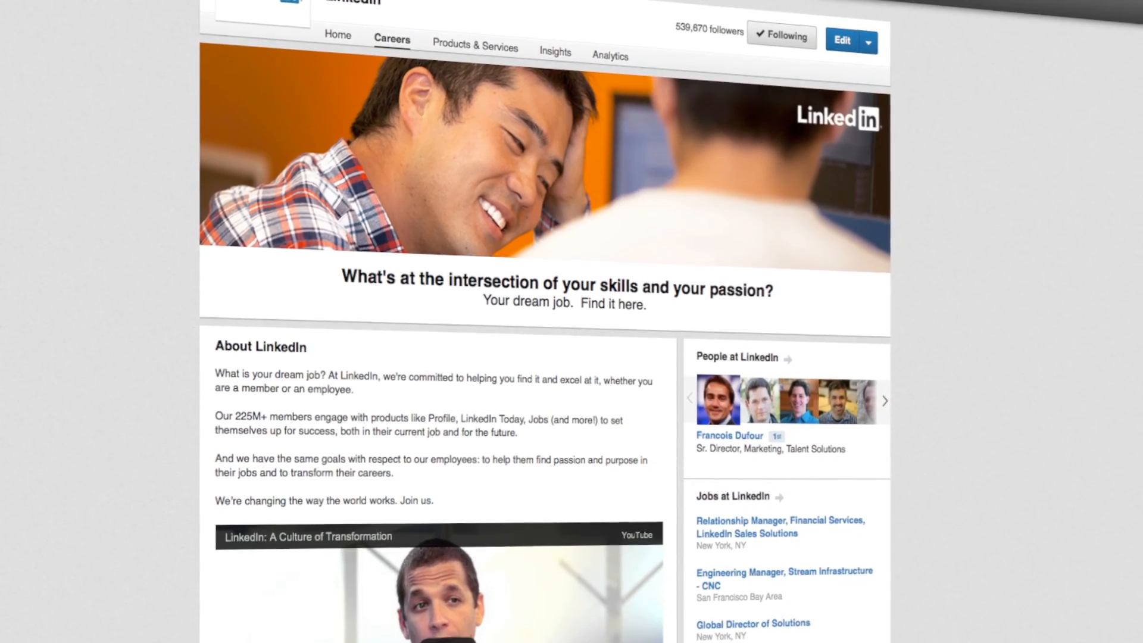
# Scroll through the Careers page to review its current content
pyautogui.scroll(-3)
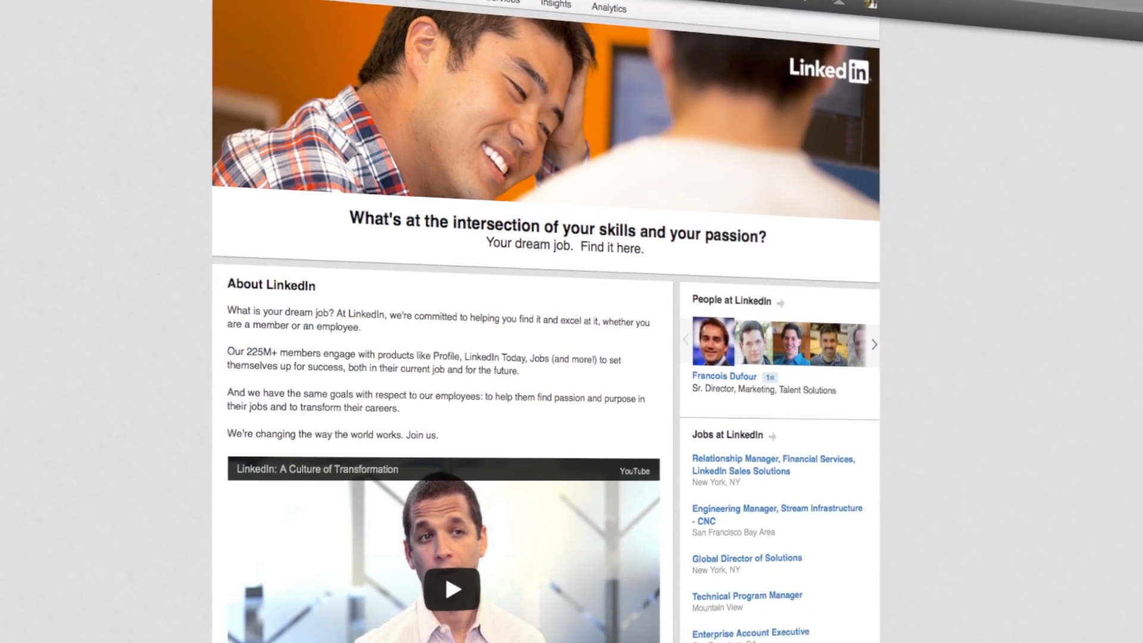
pyautogui.scroll(-3)
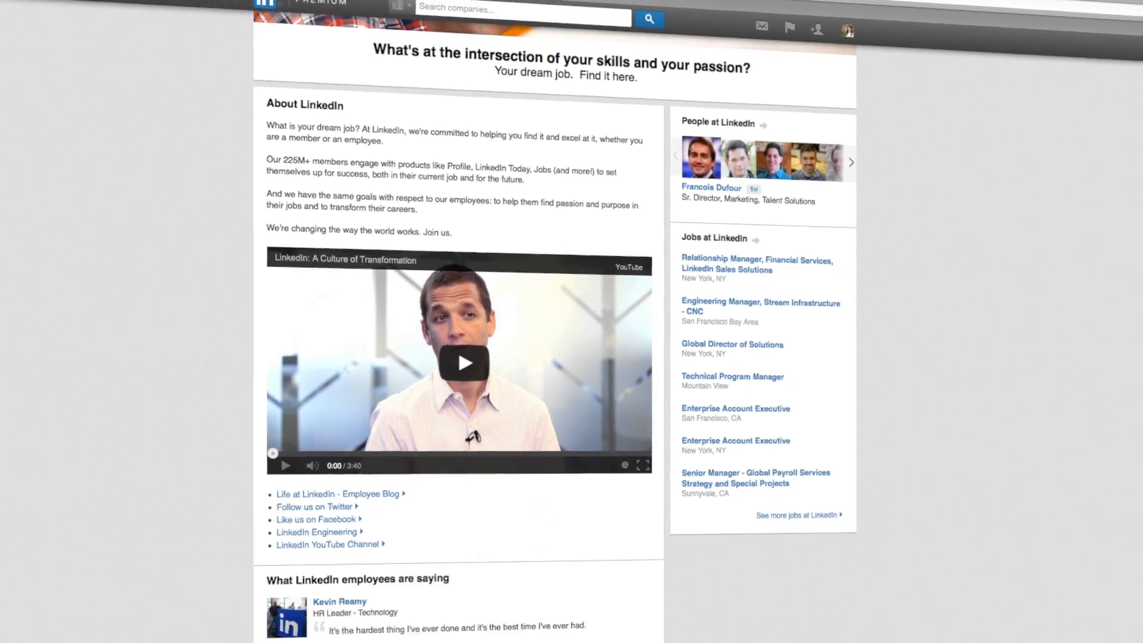
pyautogui.scroll(-3)
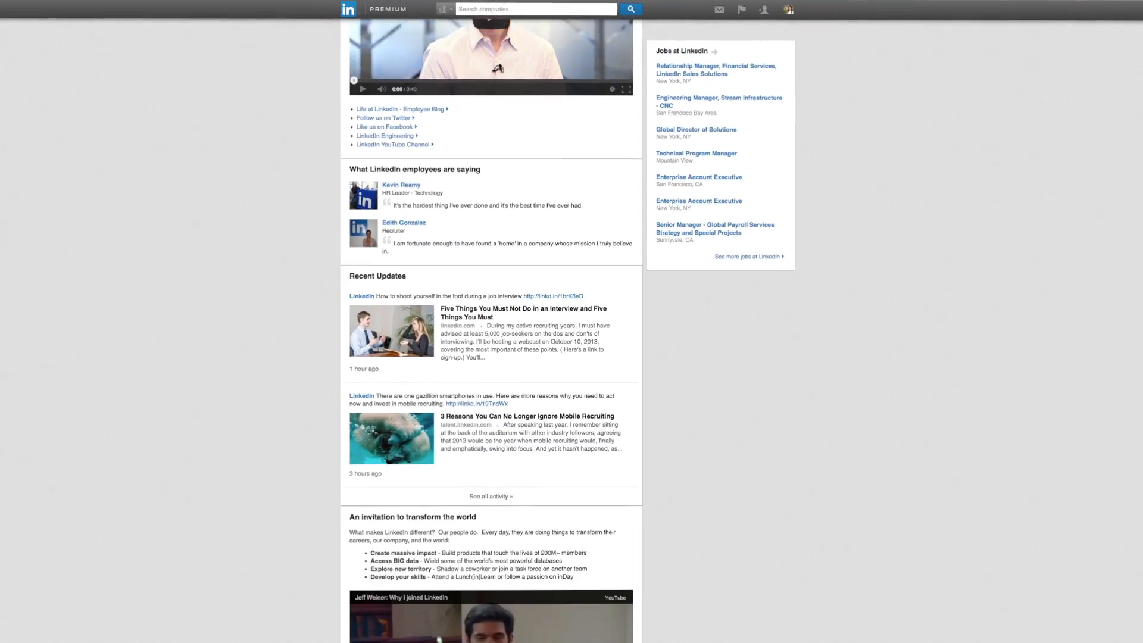
pyautogui.scroll(-3)
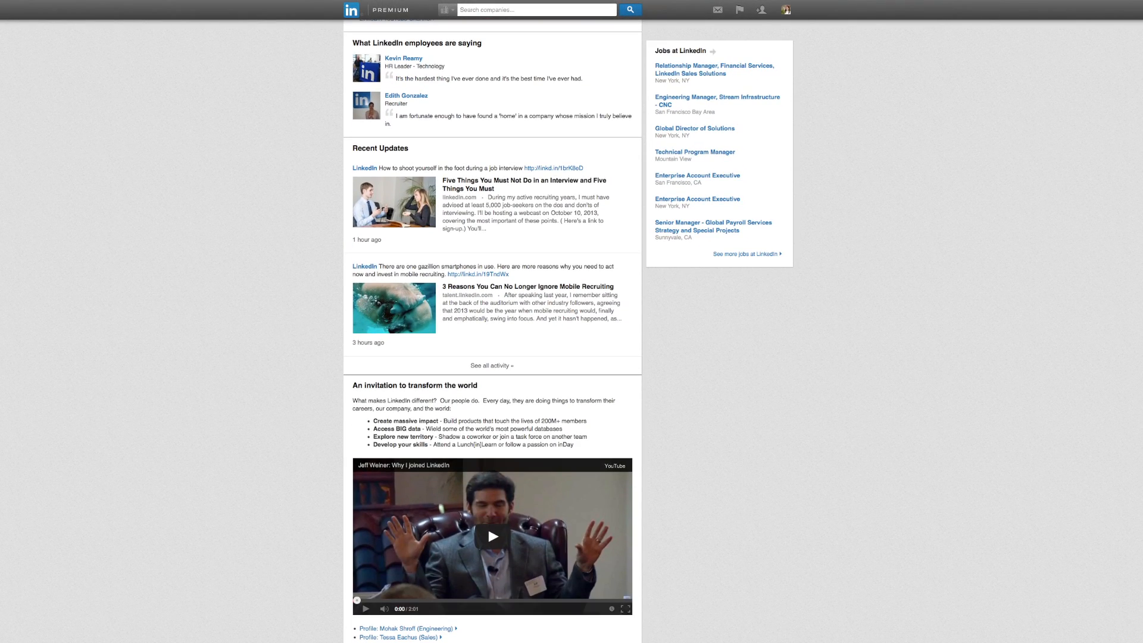
pyautogui.scroll(3)
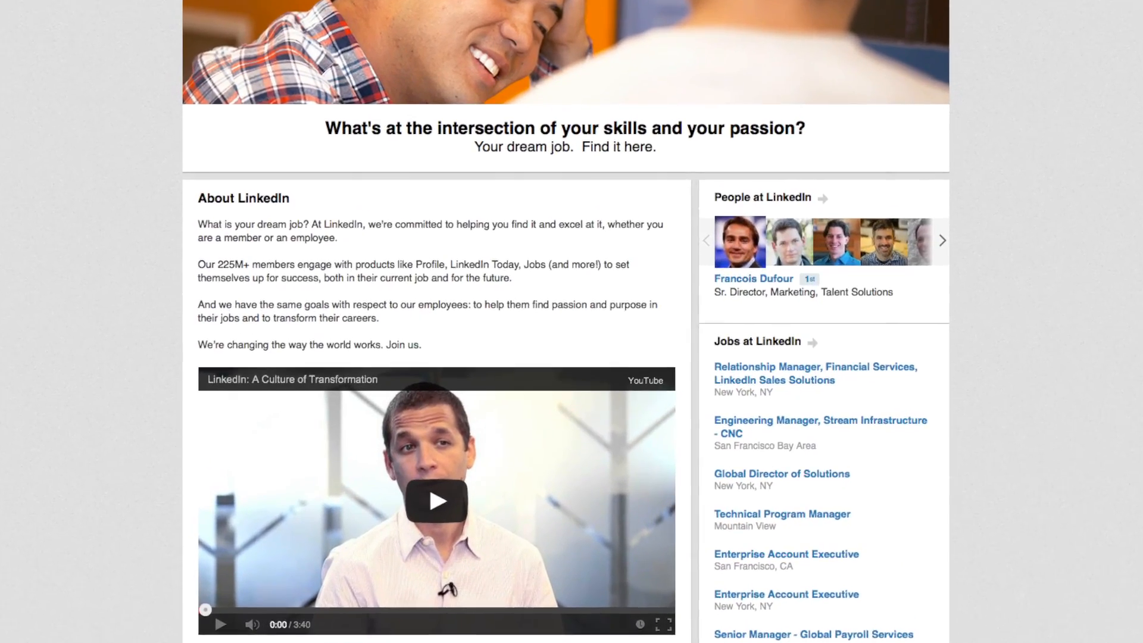
pyautogui.scroll(3)
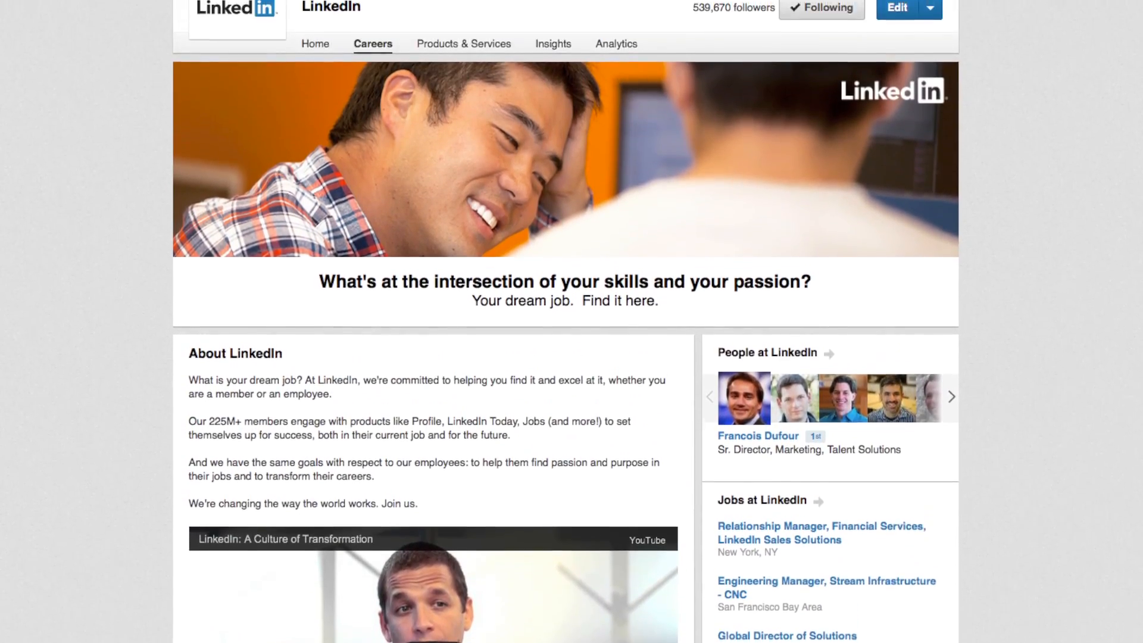
pyautogui.scroll(3)
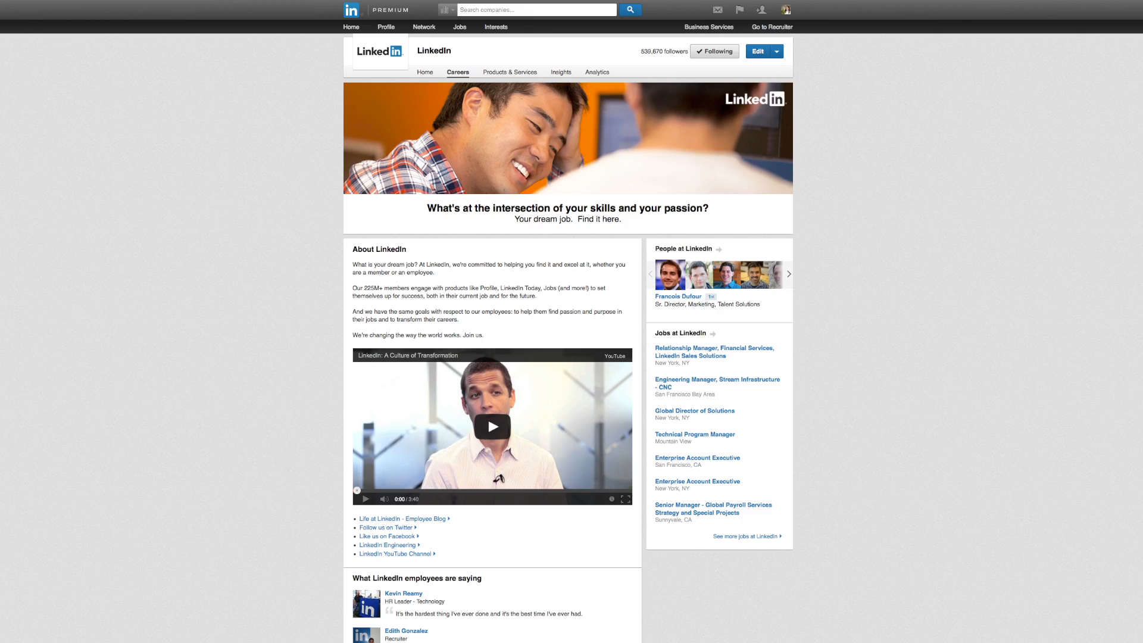
# View a featured employee's profile from the Careers page and browse it
pyautogui.click(402, 593)
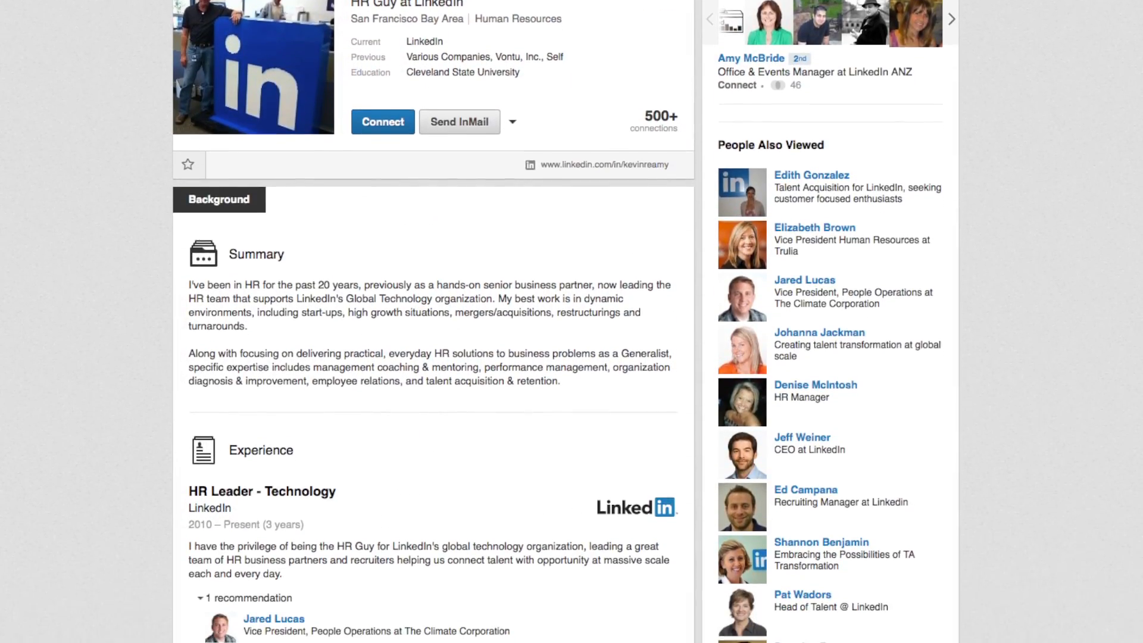
pyautogui.scroll(-3)
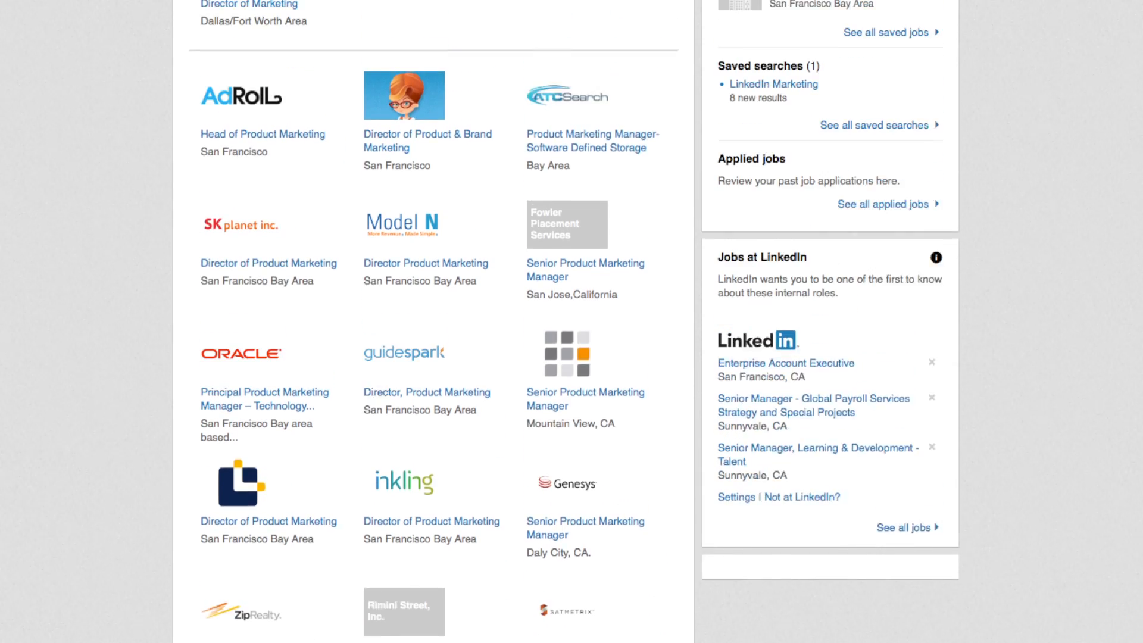
pyautogui.scroll(3)
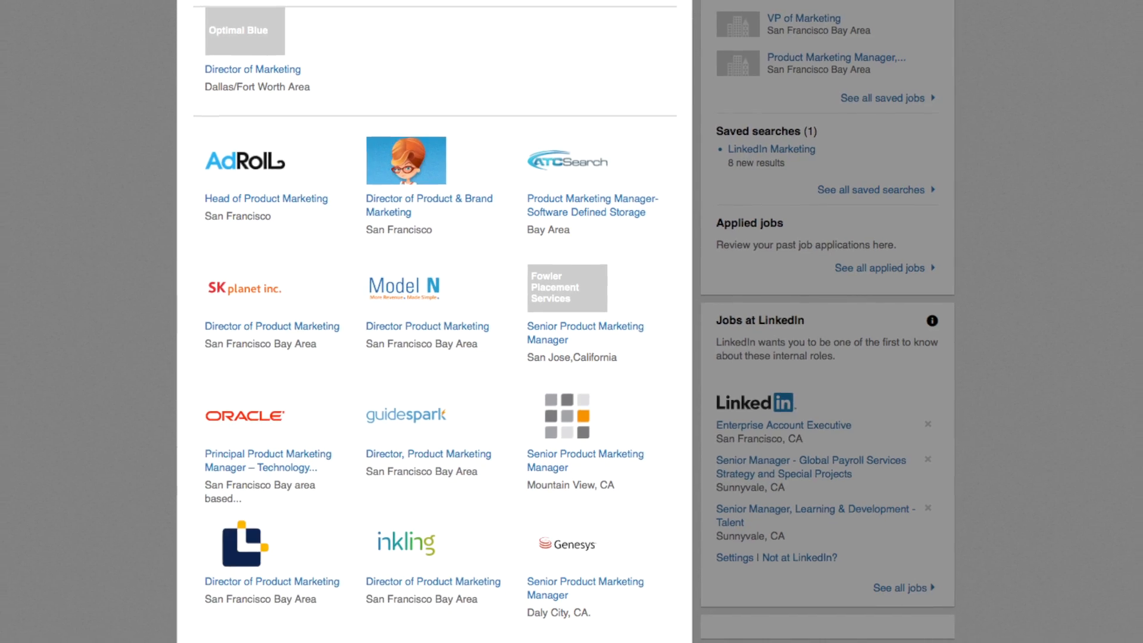
pyautogui.scroll(-3)
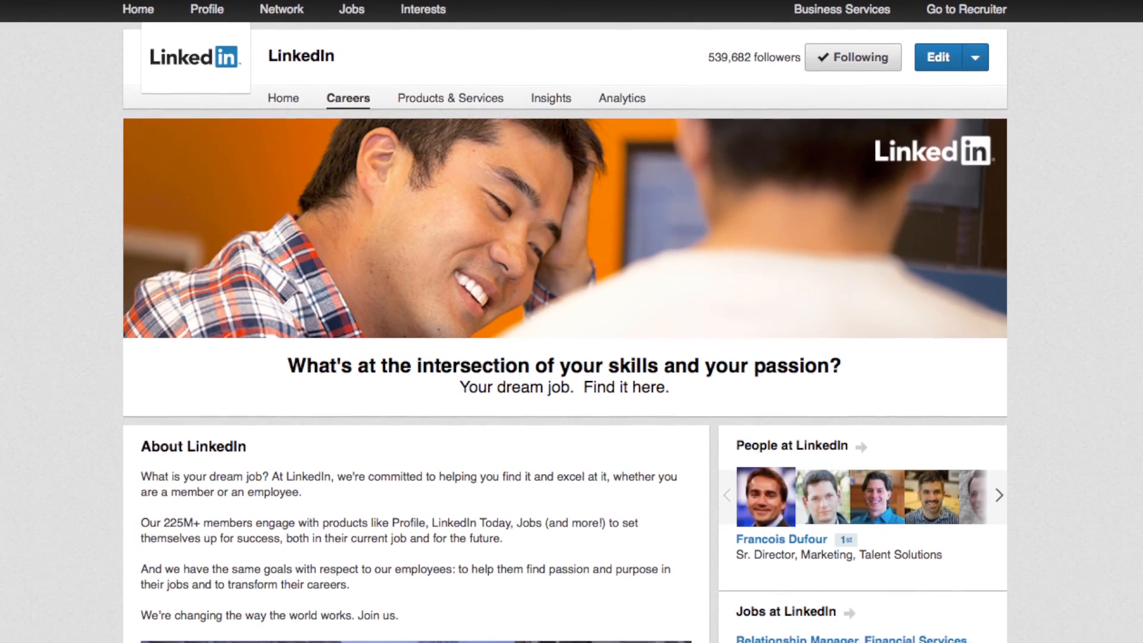
pyautogui.scroll(-3)
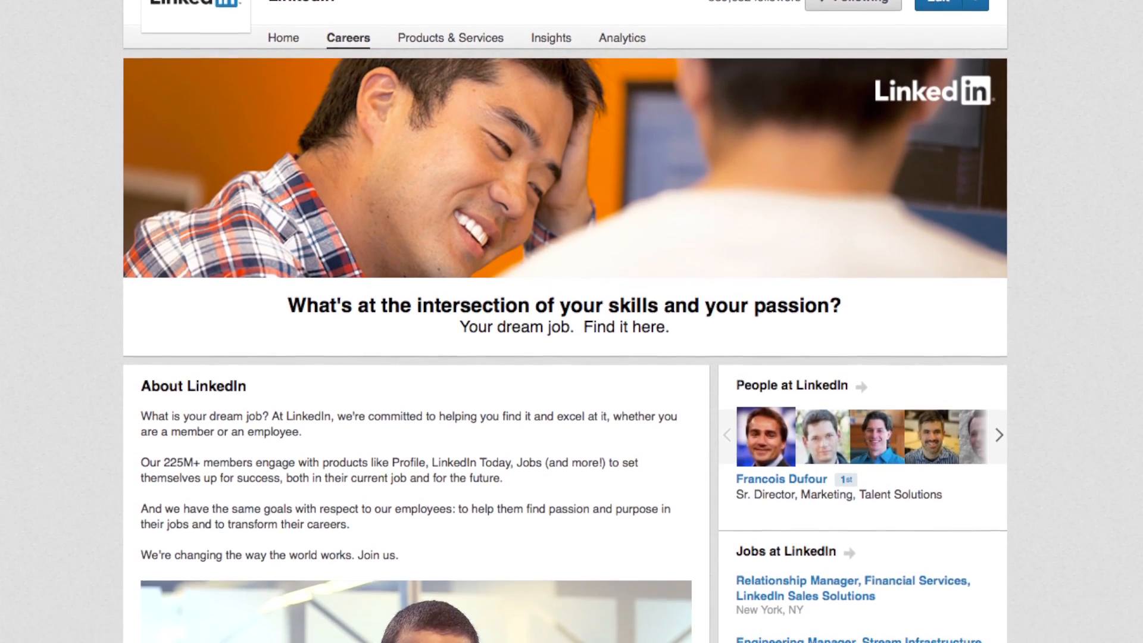
pyautogui.scroll(-3)
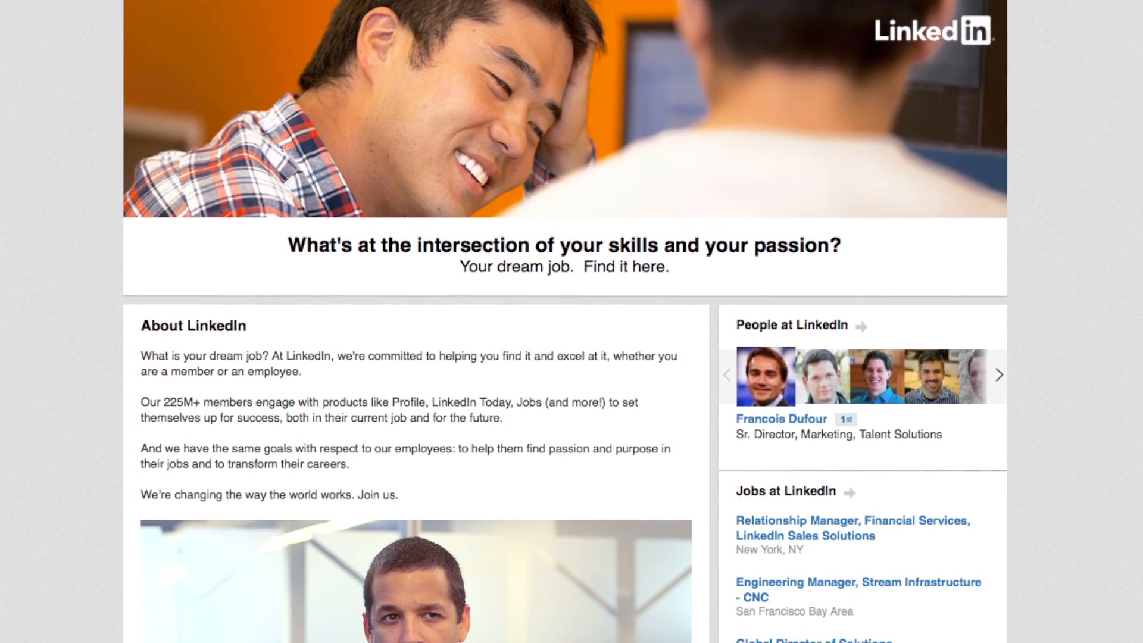
pyautogui.scroll(-3)
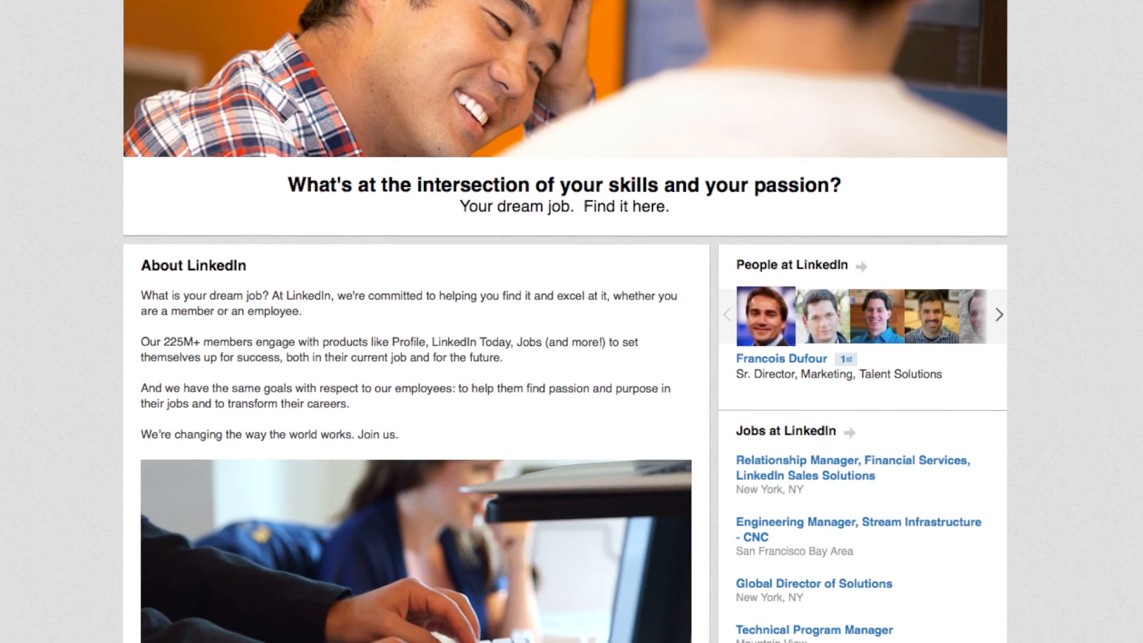
pyautogui.scroll(-3)
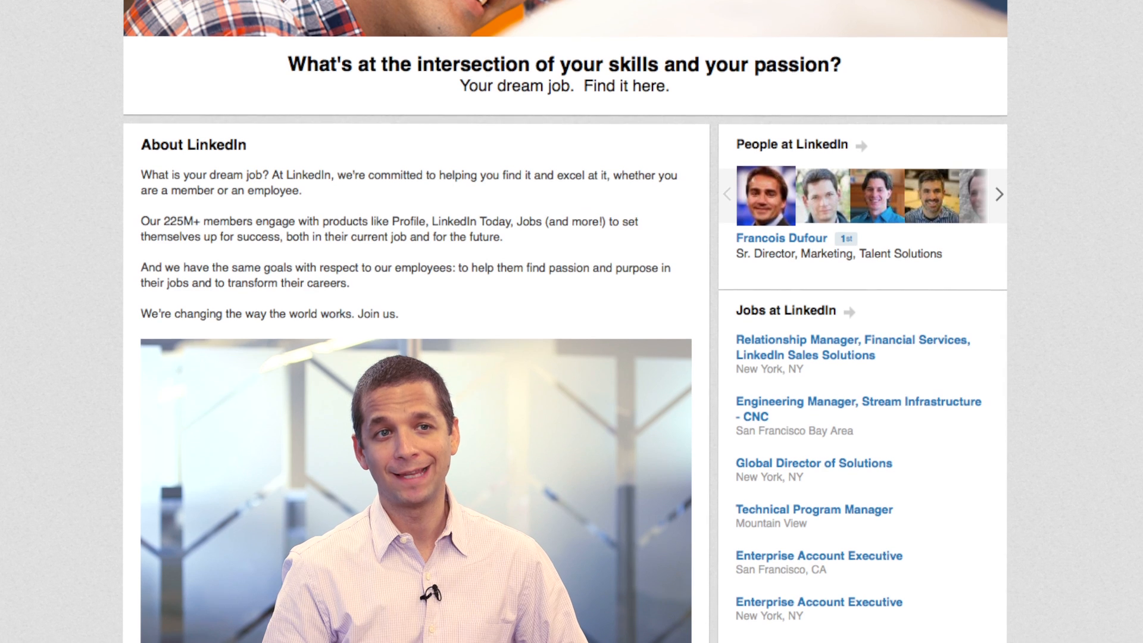
pyautogui.scroll(3)
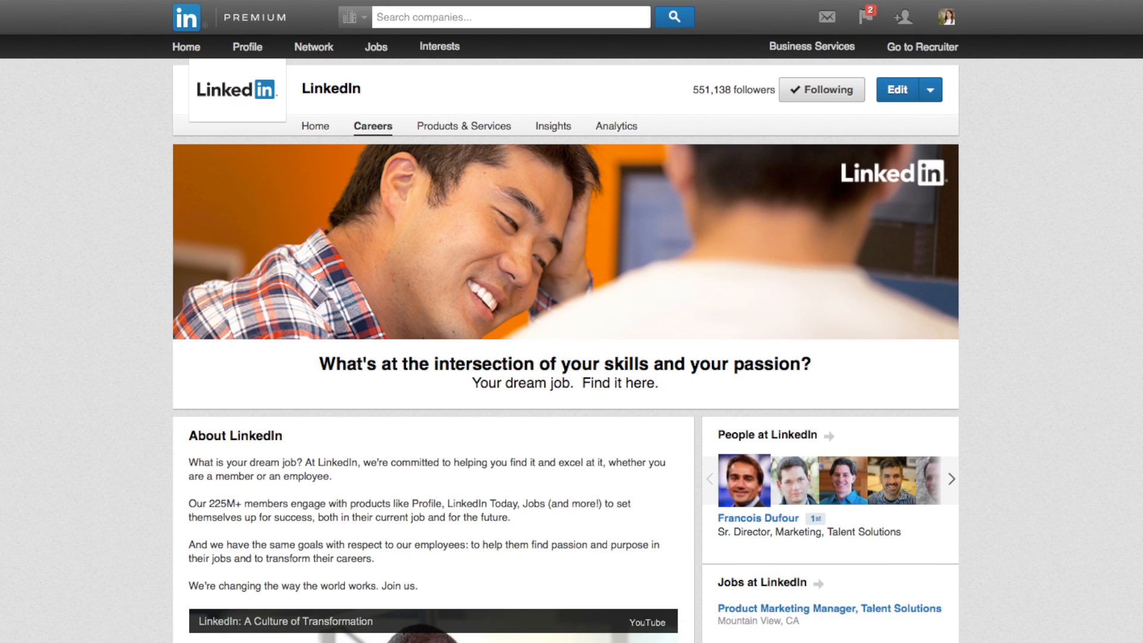
pyautogui.moveTo(913, 120)
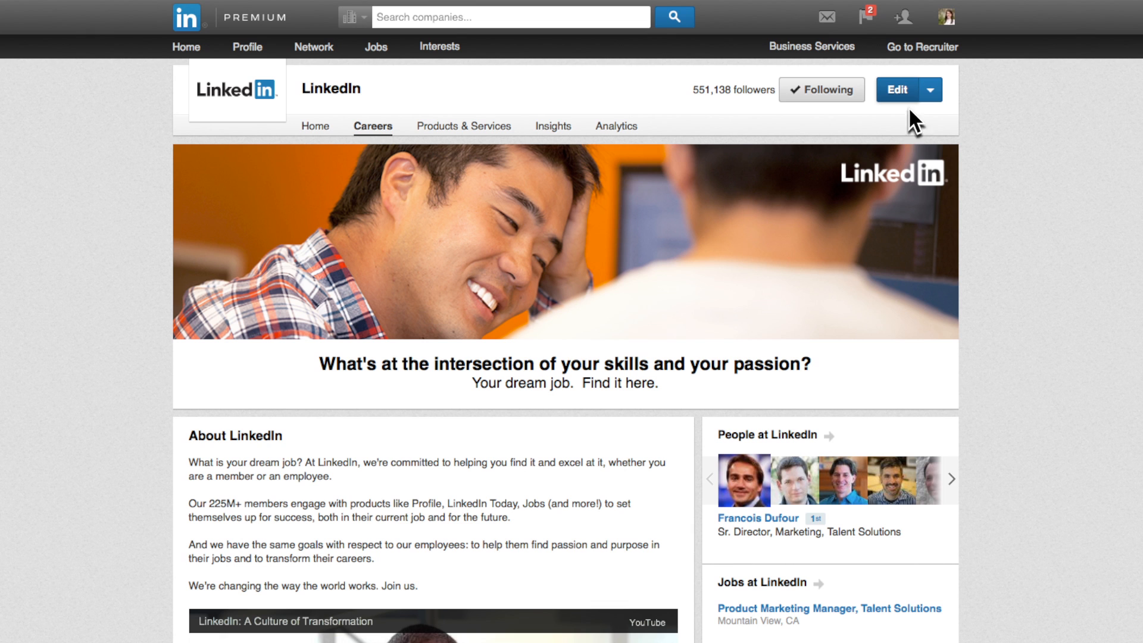
# Switch the Careers page into editing and review the editable banner, taglines, about text, video and audiences
pyautogui.click(897, 89)
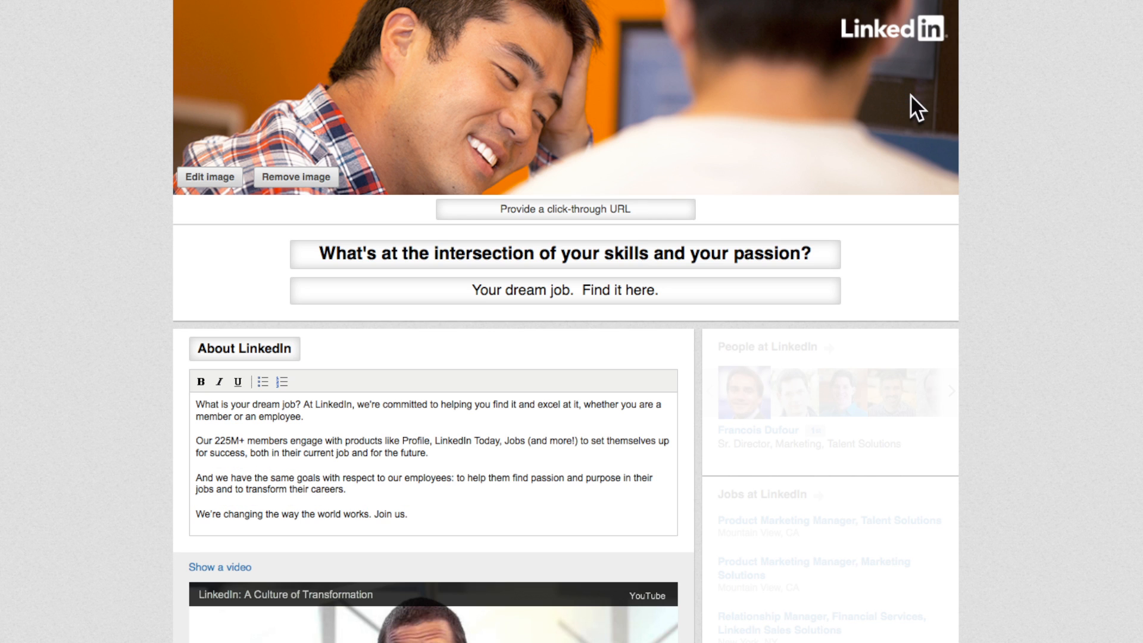
pyautogui.scroll(-3)
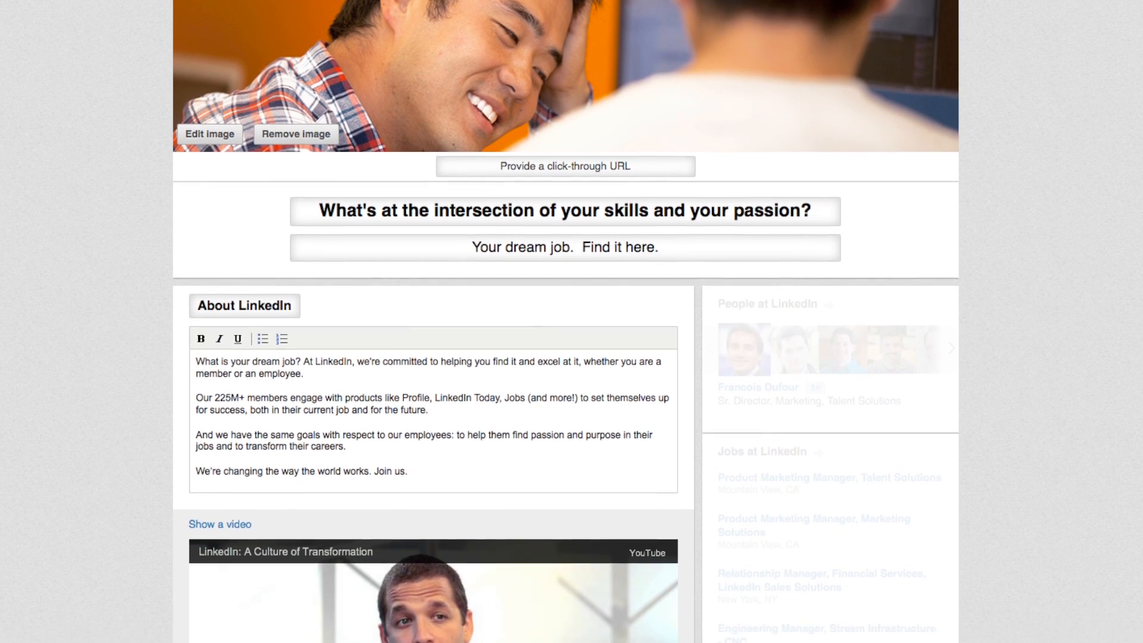
pyautogui.scroll(-3)
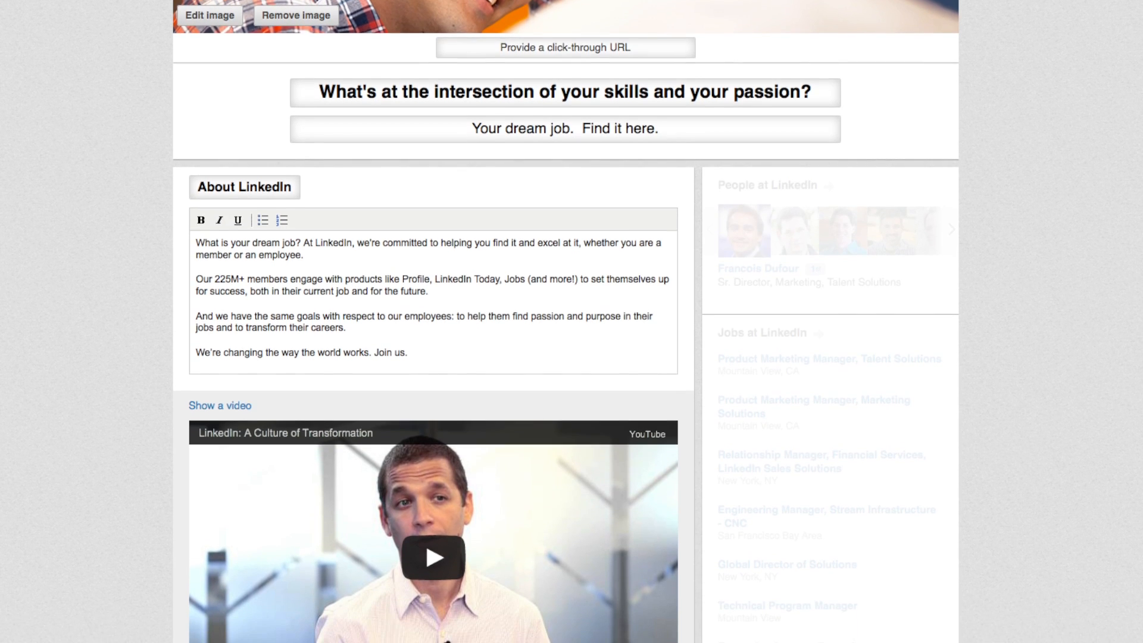
pyautogui.scroll(-3)
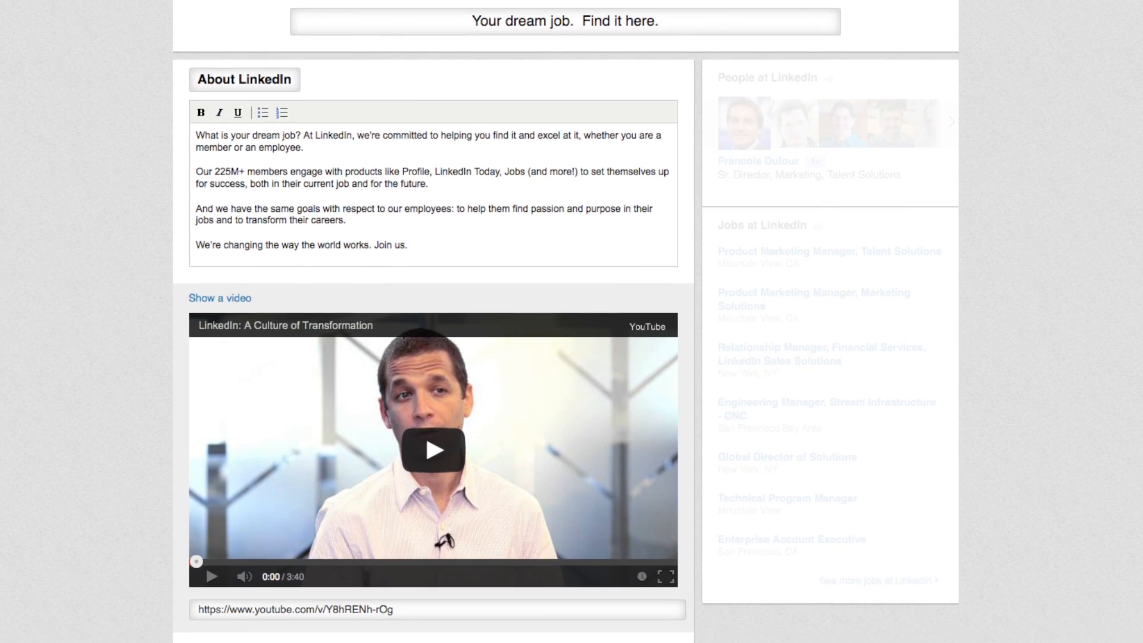
pyautogui.scroll(-3)
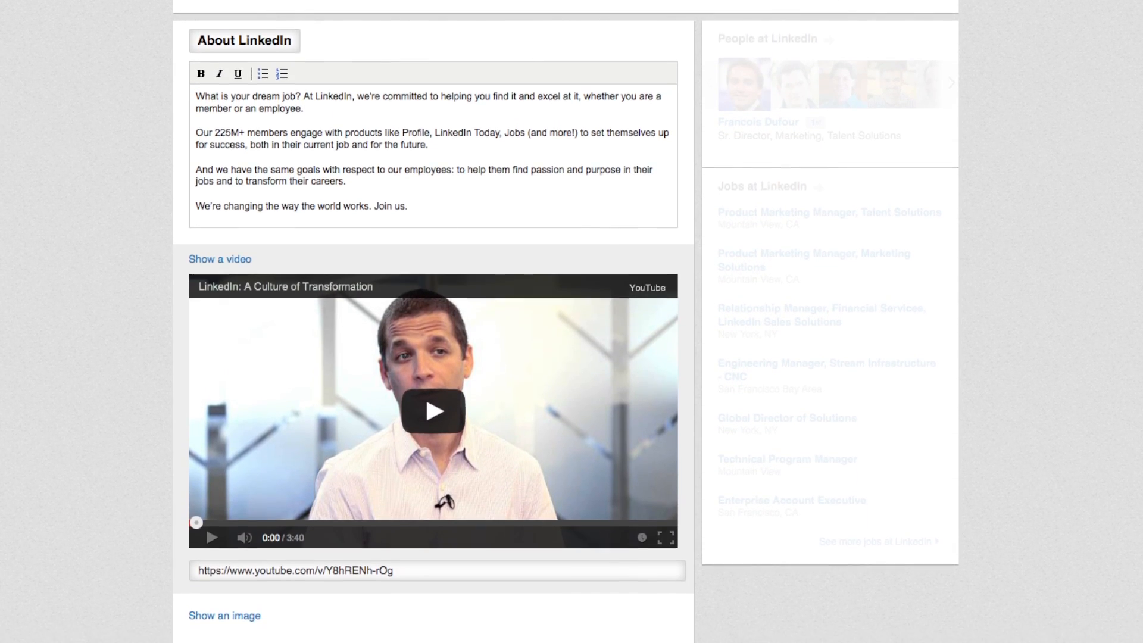
pyautogui.scroll(-3)
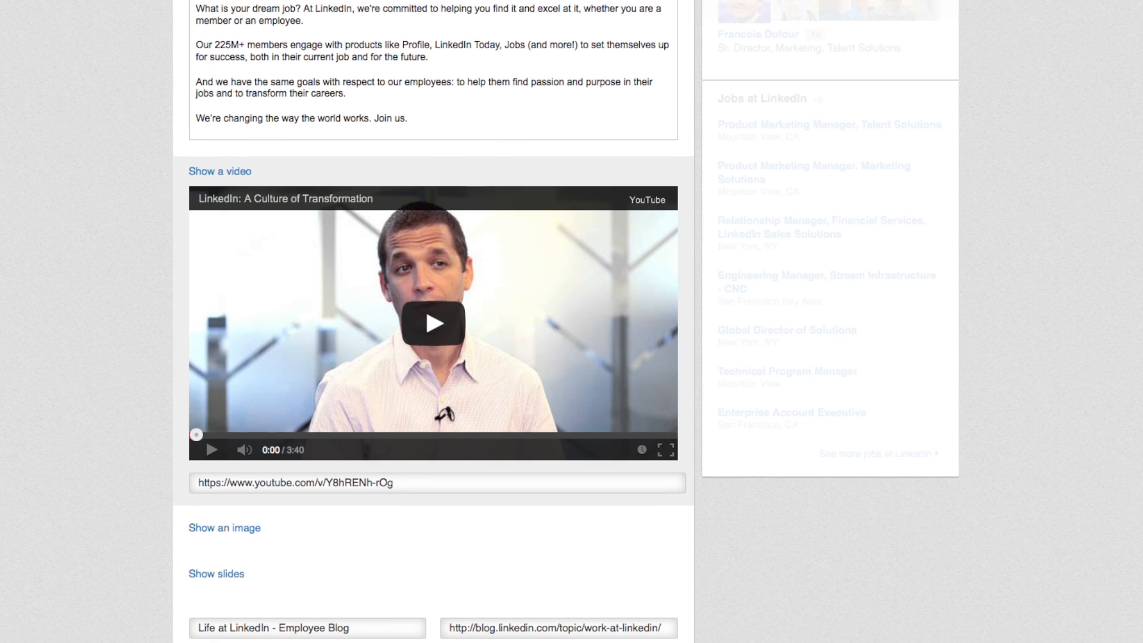
pyautogui.scroll(3)
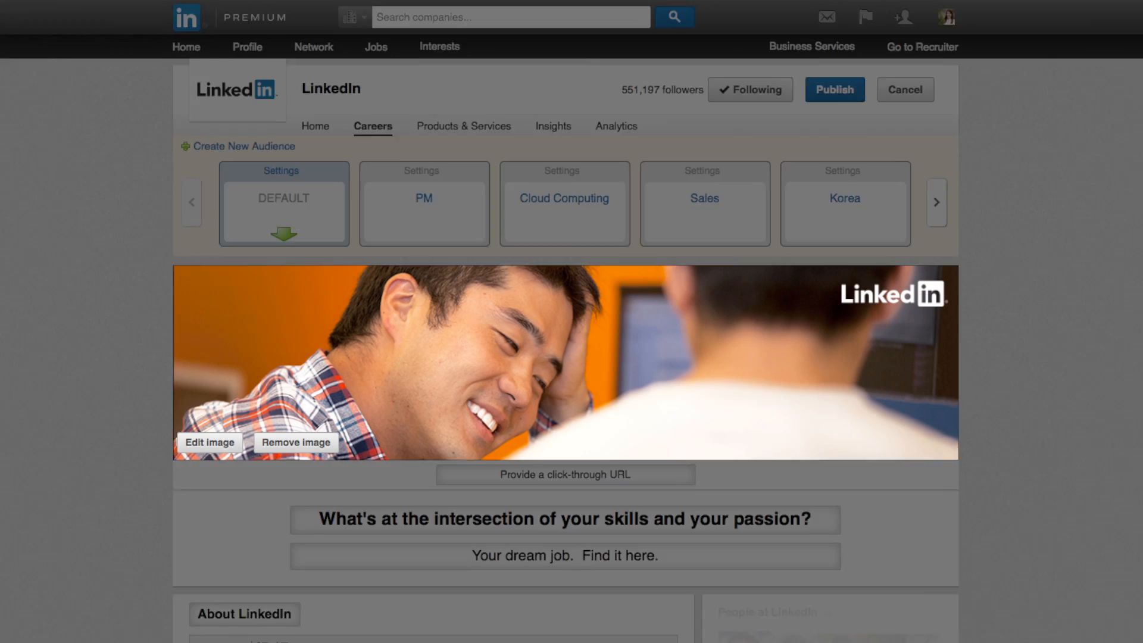
# Replace the Careers banner with Hero_Image.png from Wallpapers and save it
pyautogui.scroll(-3)
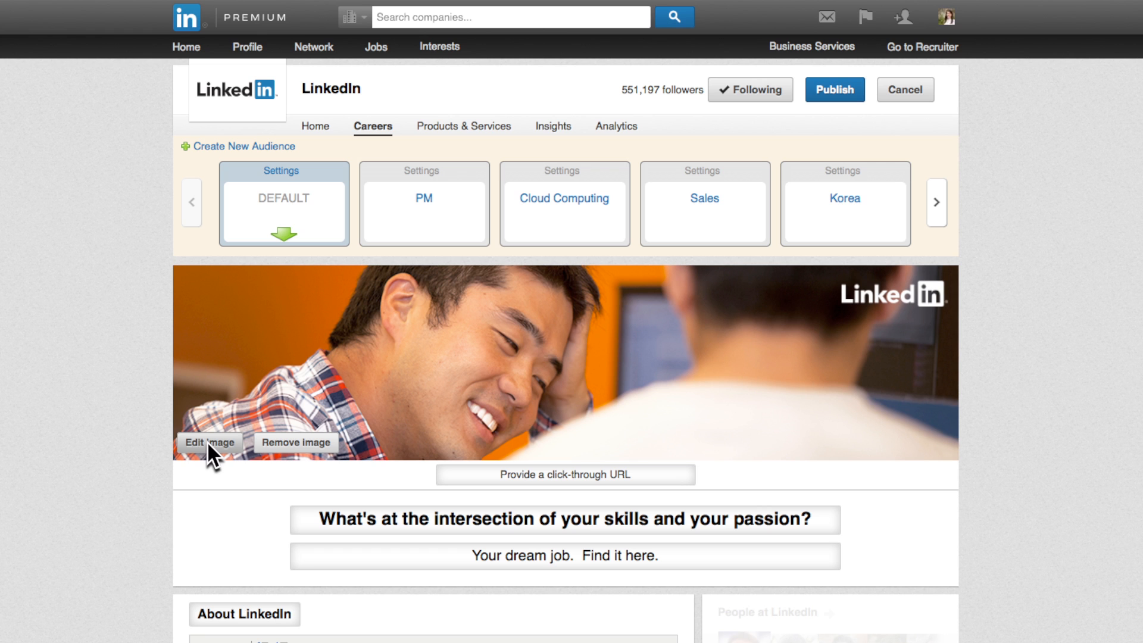
pyautogui.click(209, 442)
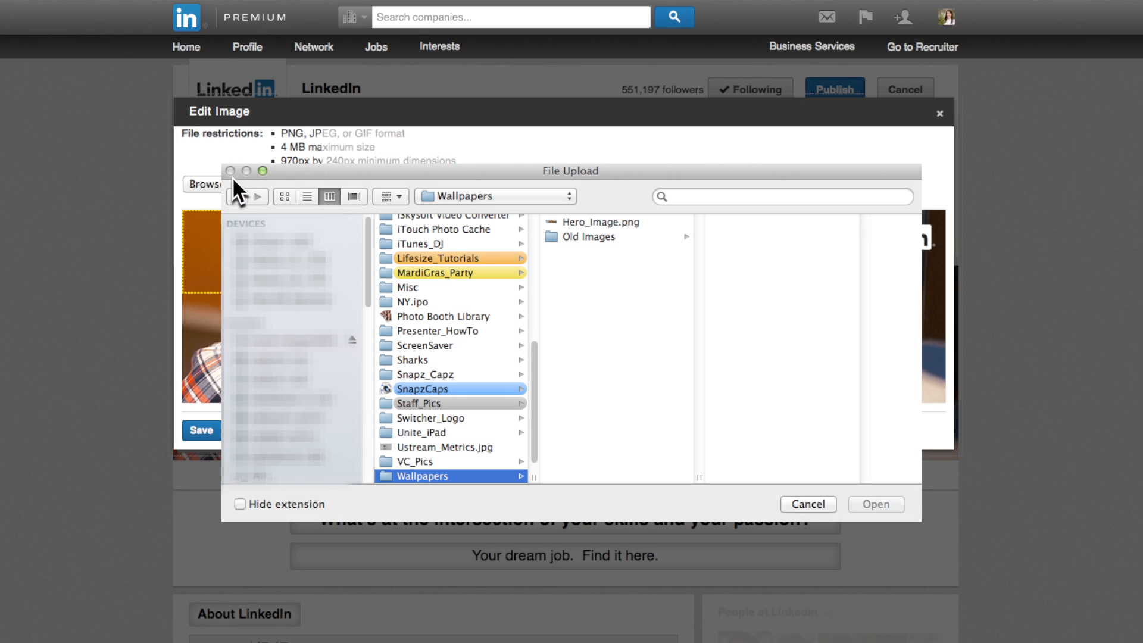
pyautogui.click(597, 221)
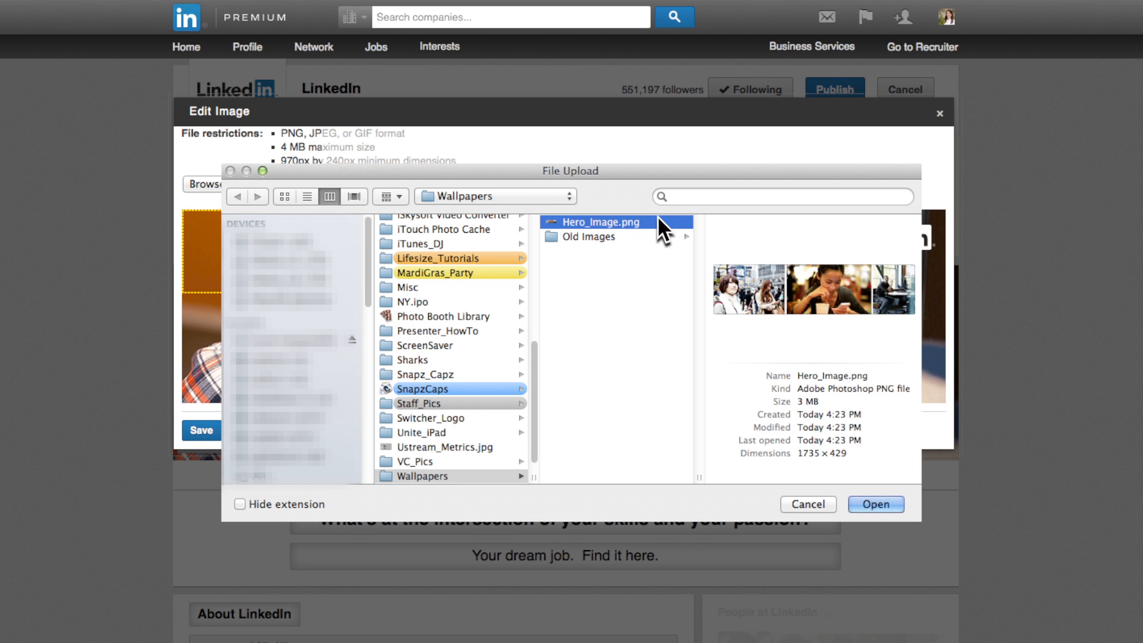
pyautogui.click(875, 504)
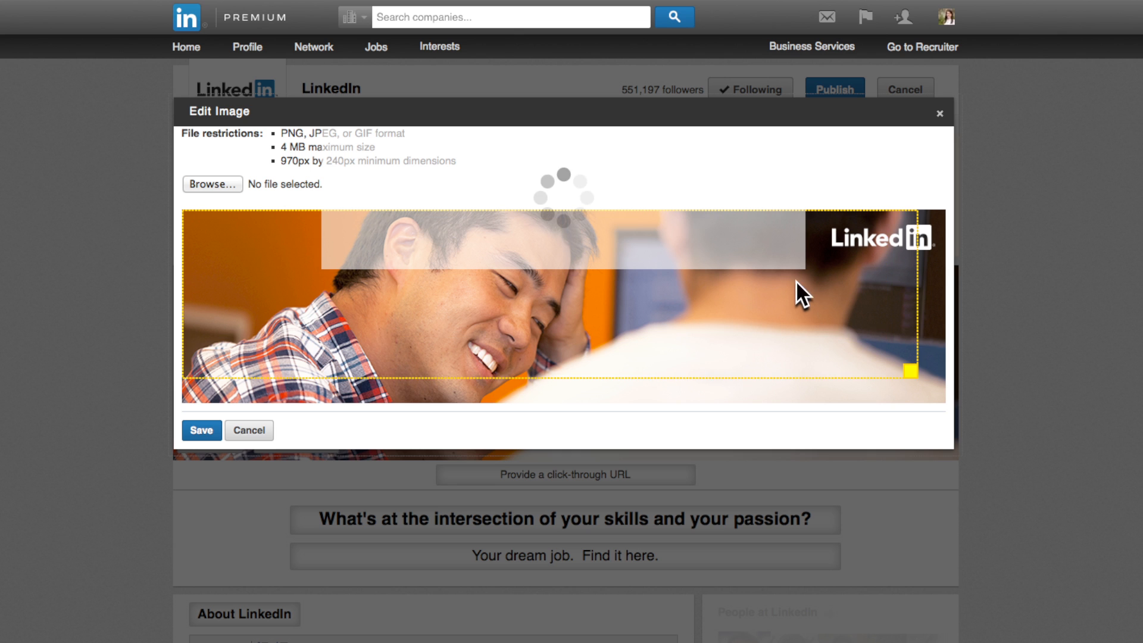
pyautogui.click(201, 430)
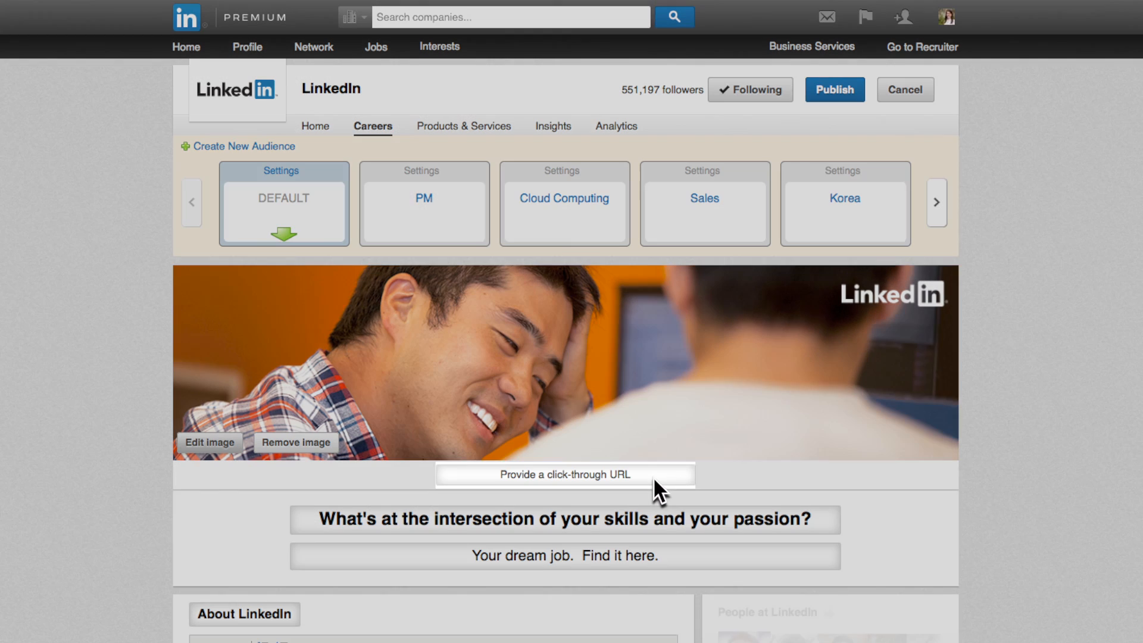
pyautogui.click(565, 475)
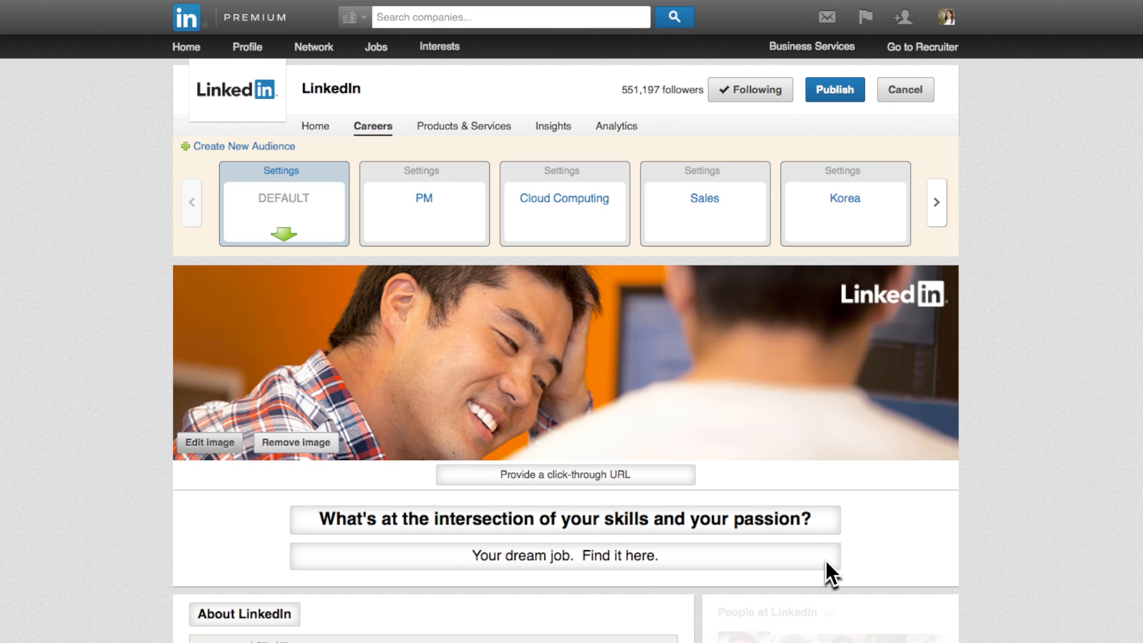
pyautogui.click(565, 555)
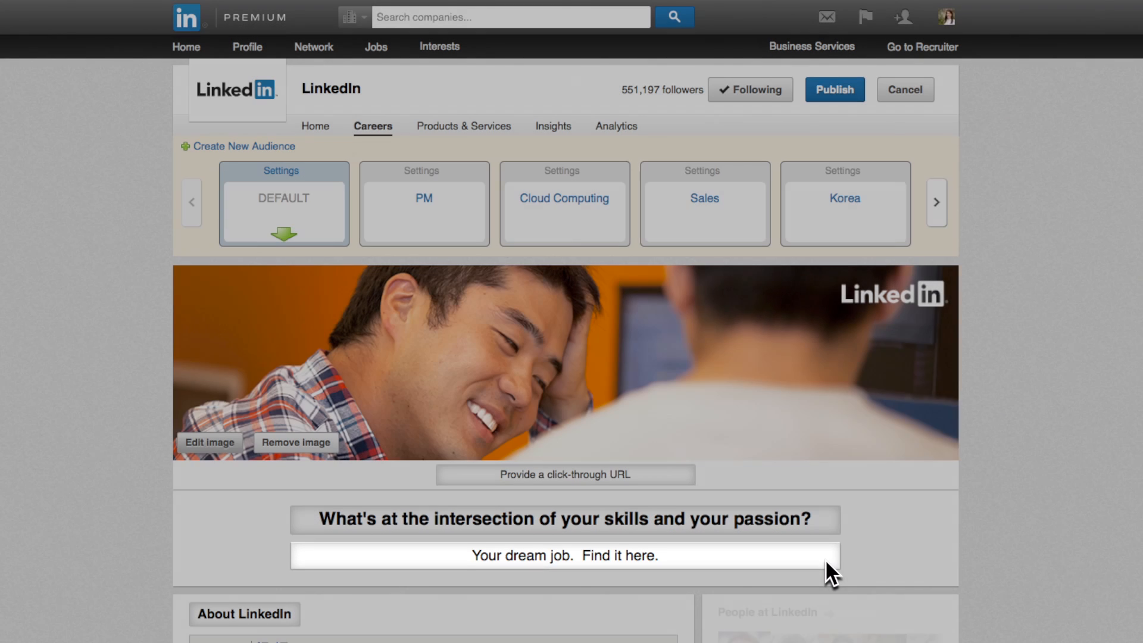
pyautogui.scroll(-3)
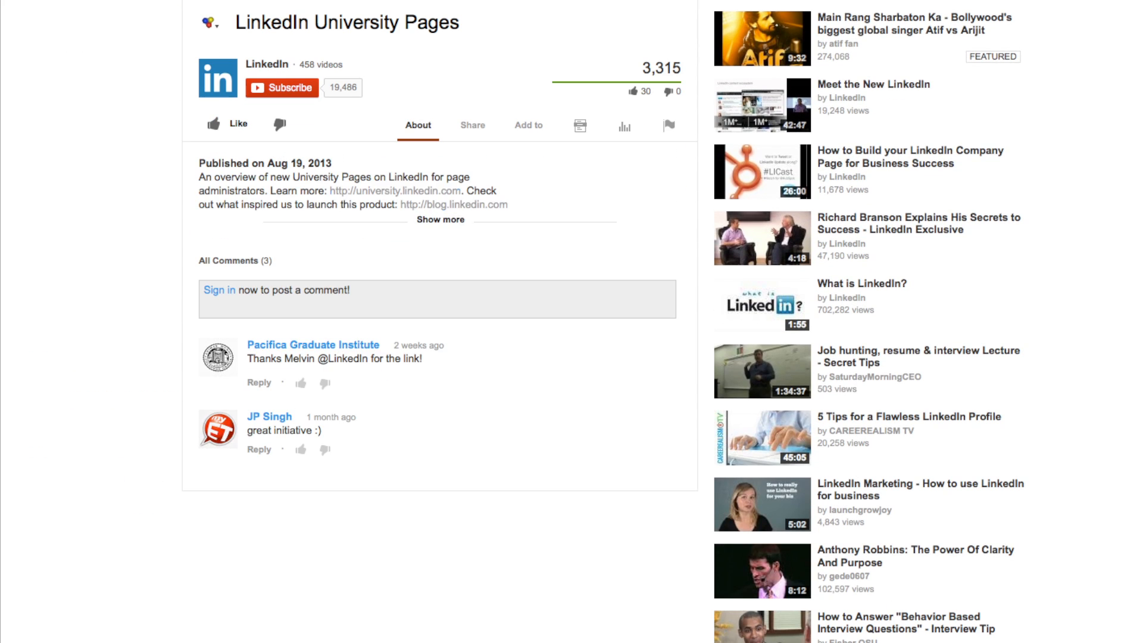
pyautogui.click(471, 125)
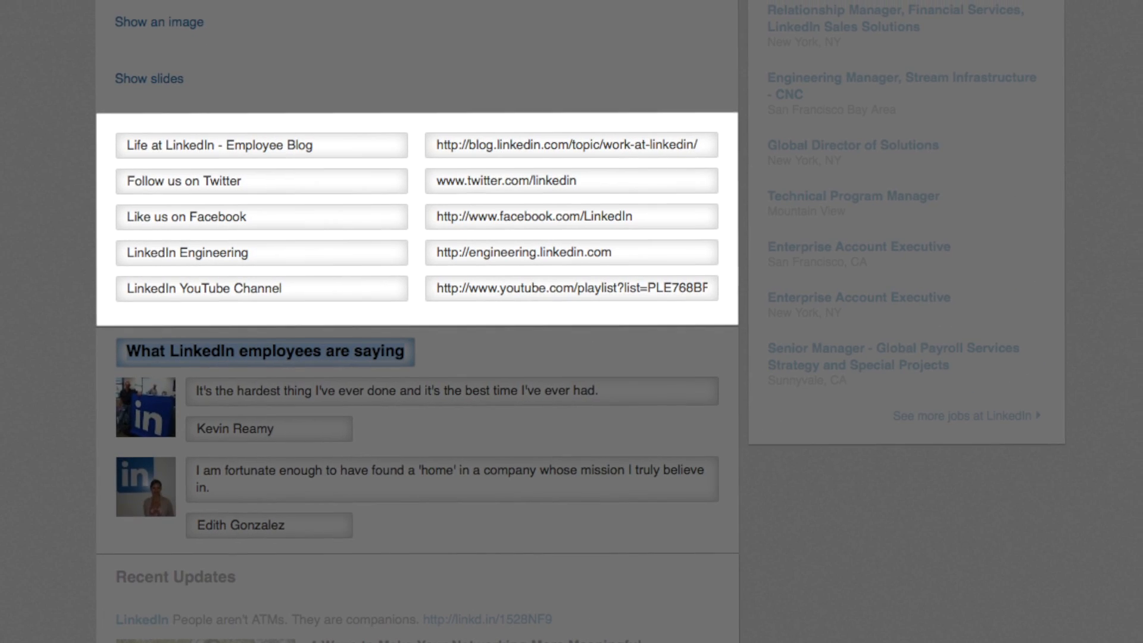
pyautogui.scroll(3)
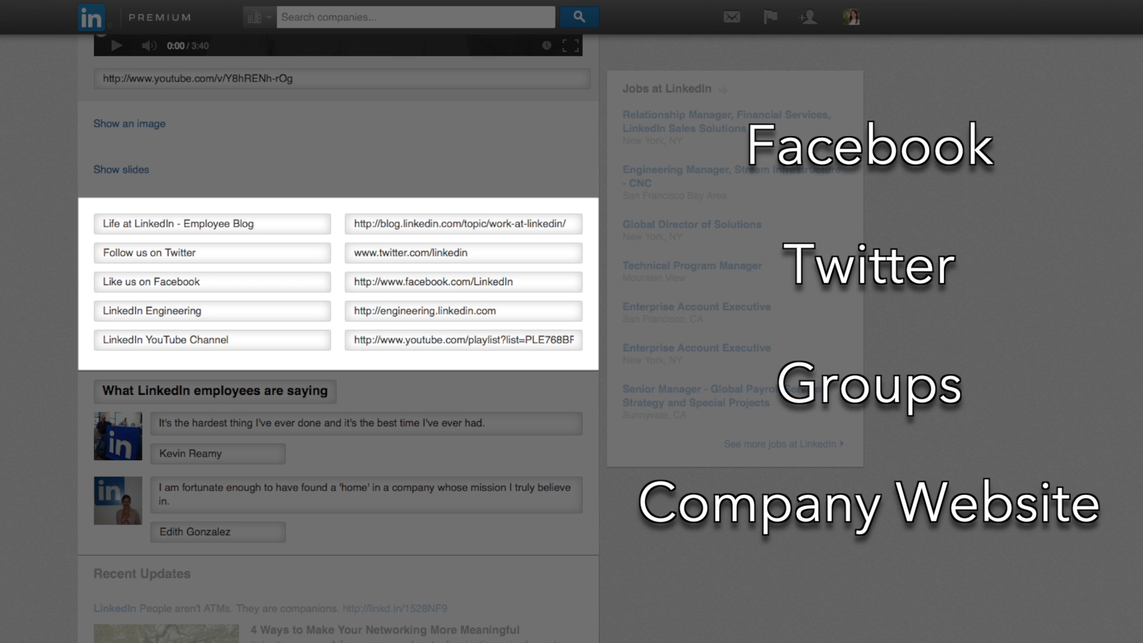
pyautogui.scroll(-3)
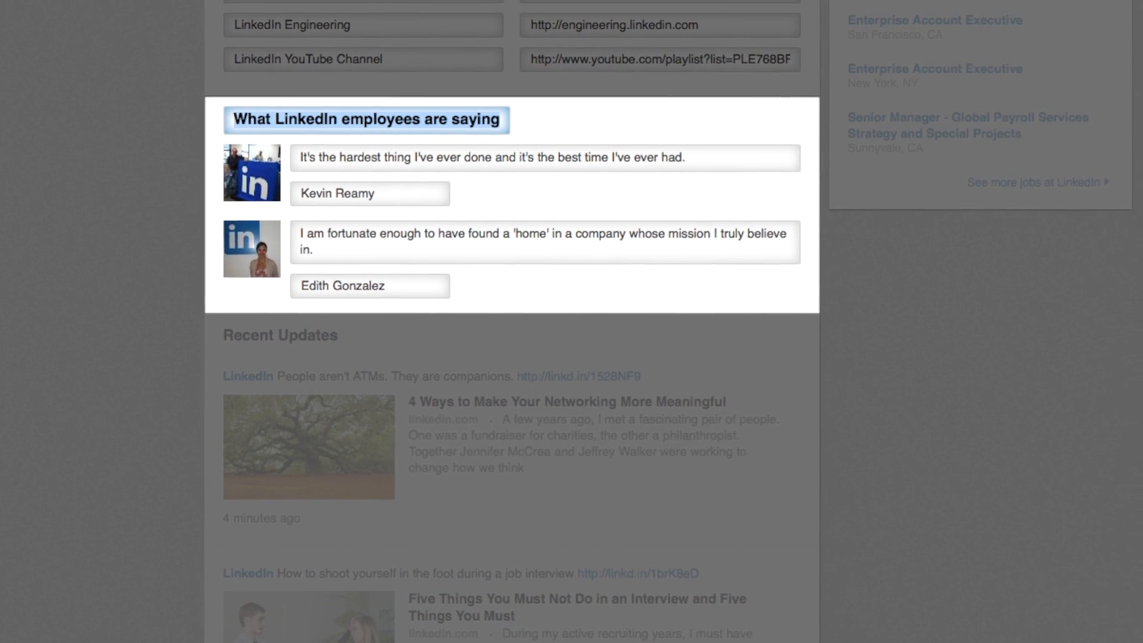
pyautogui.scroll(3)
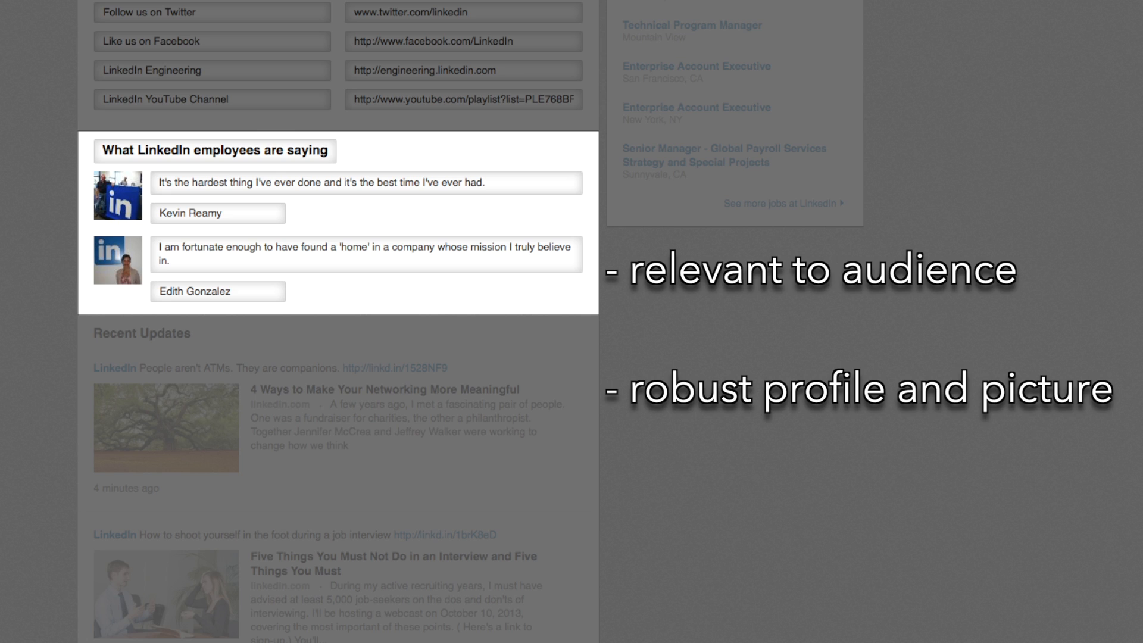
pyautogui.scroll(-3)
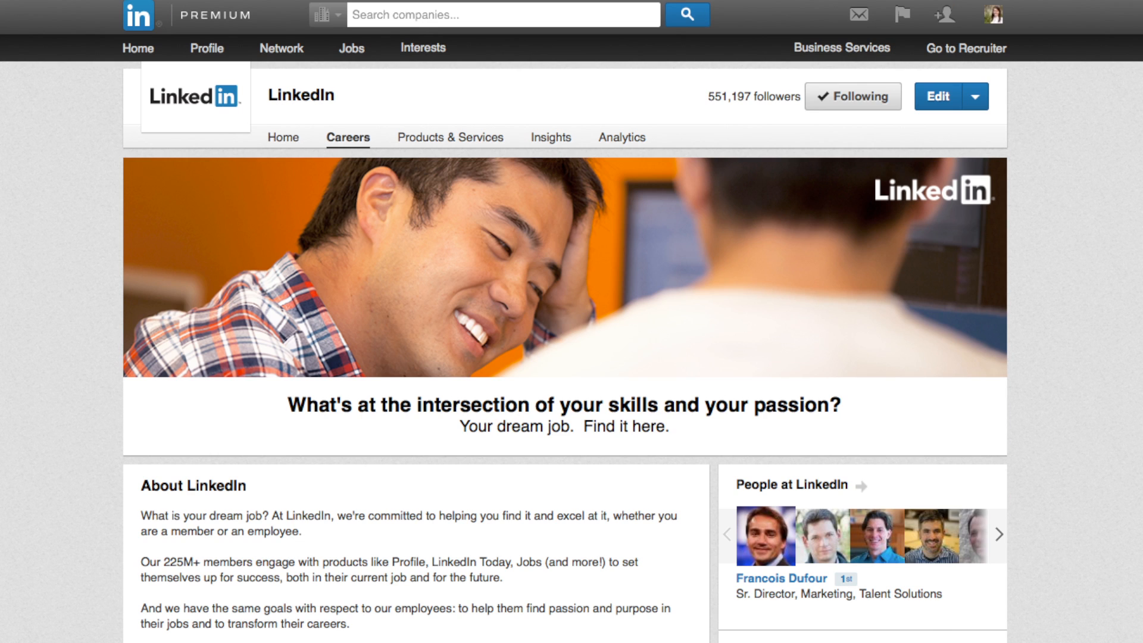
pyautogui.scroll(-3)
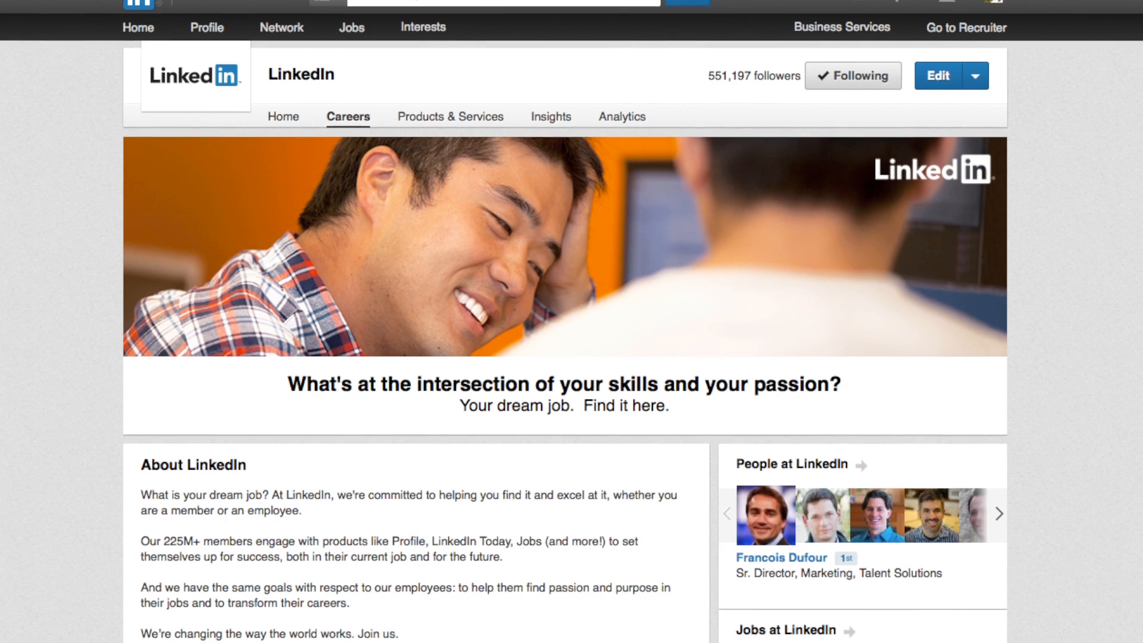
pyautogui.scroll(-3)
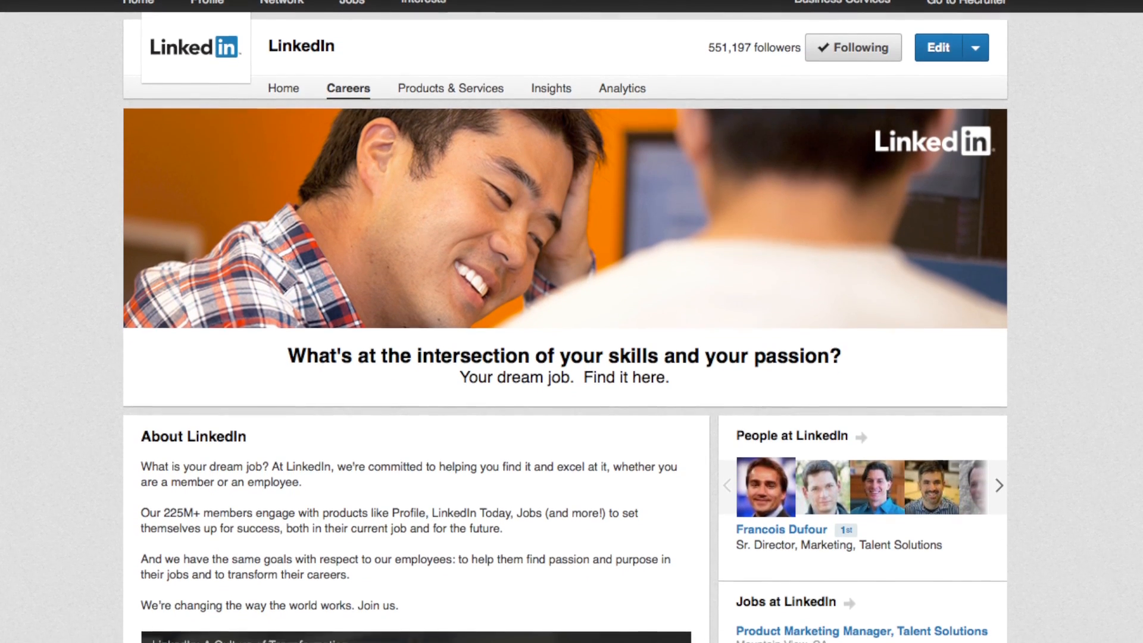
pyautogui.scroll(-3)
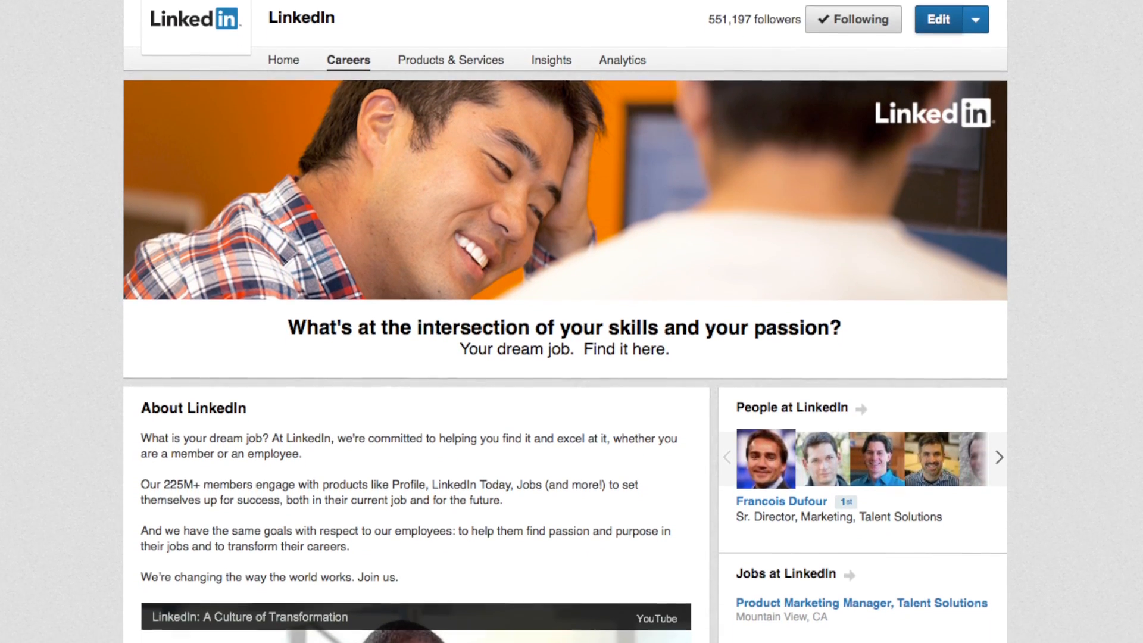
pyautogui.scroll(-3)
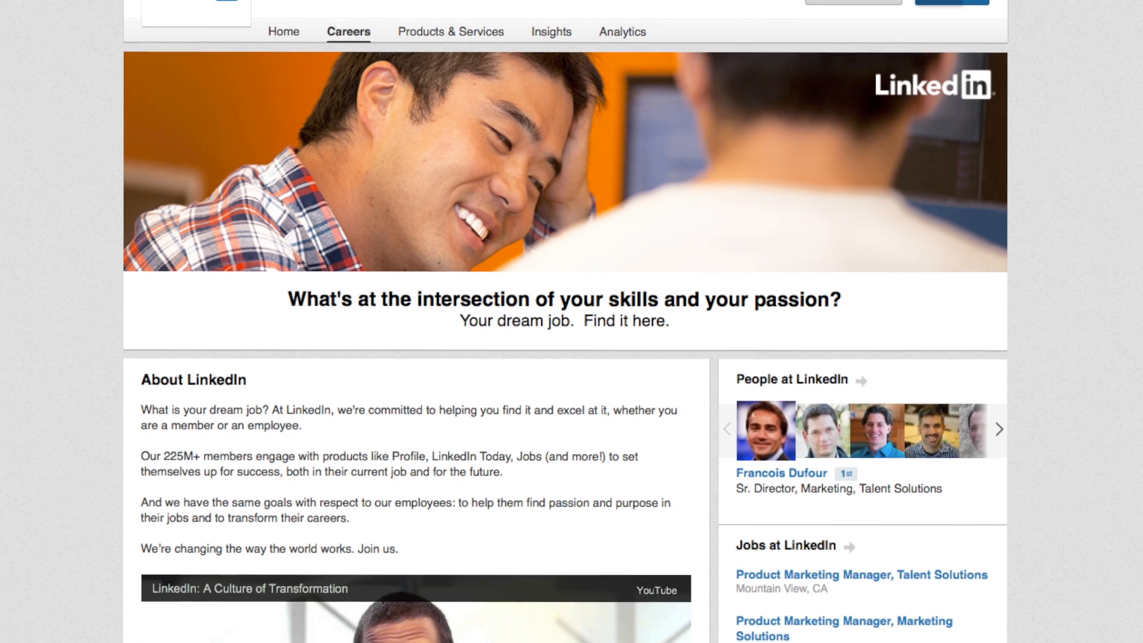
# Enter Careers page editing and begin a new audience in the Your Target Audience dialog
pyautogui.click(926, 89)
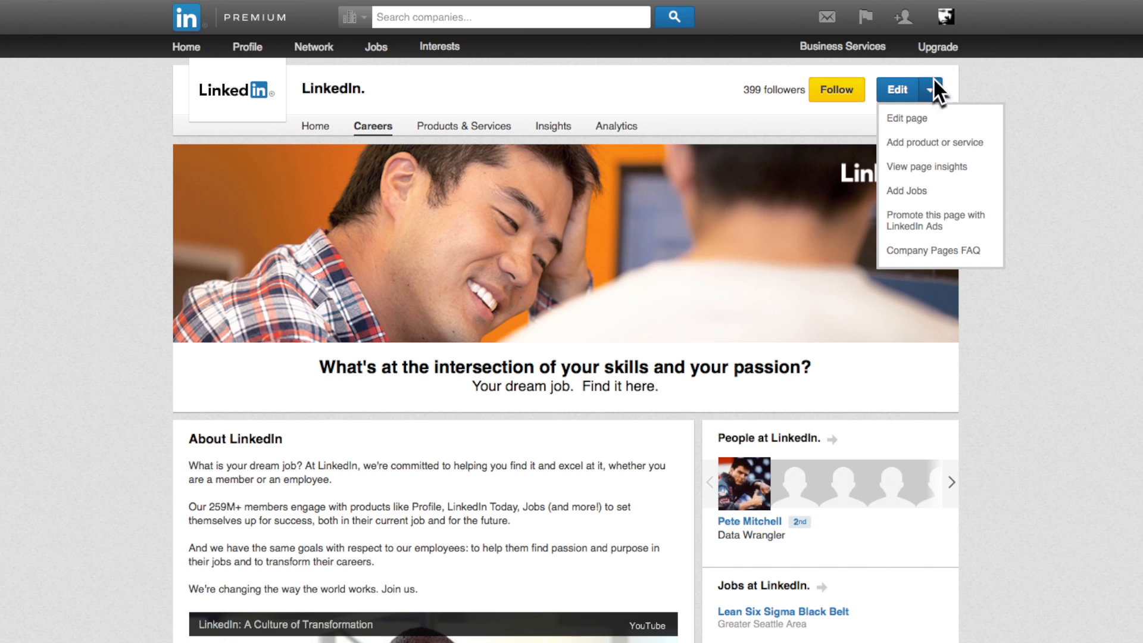
pyautogui.moveTo(941, 118)
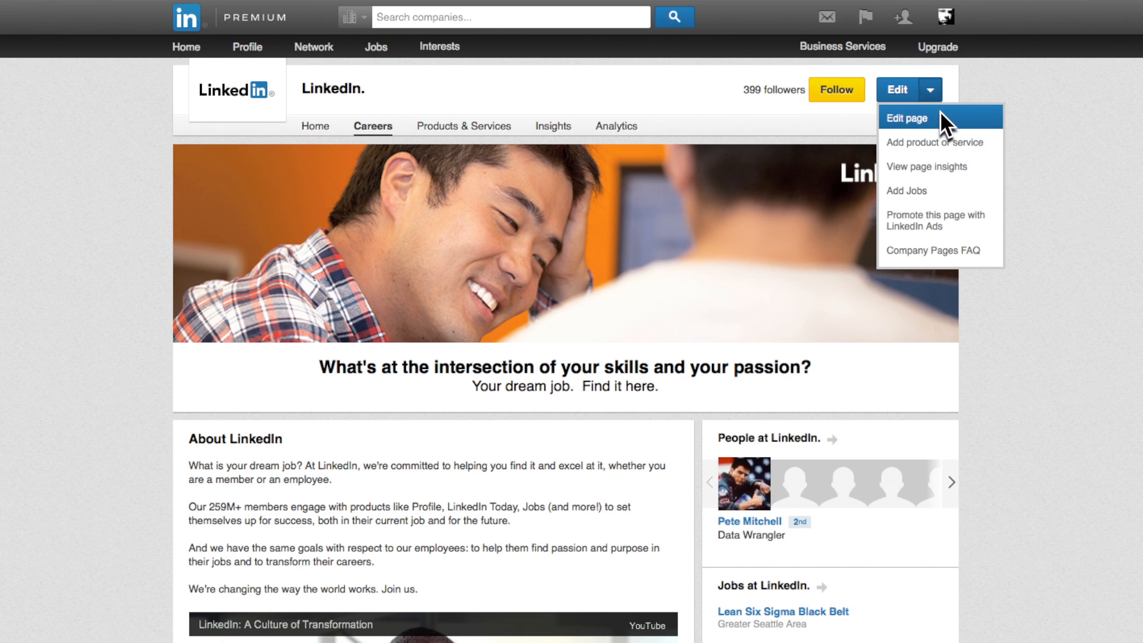
pyautogui.click(907, 118)
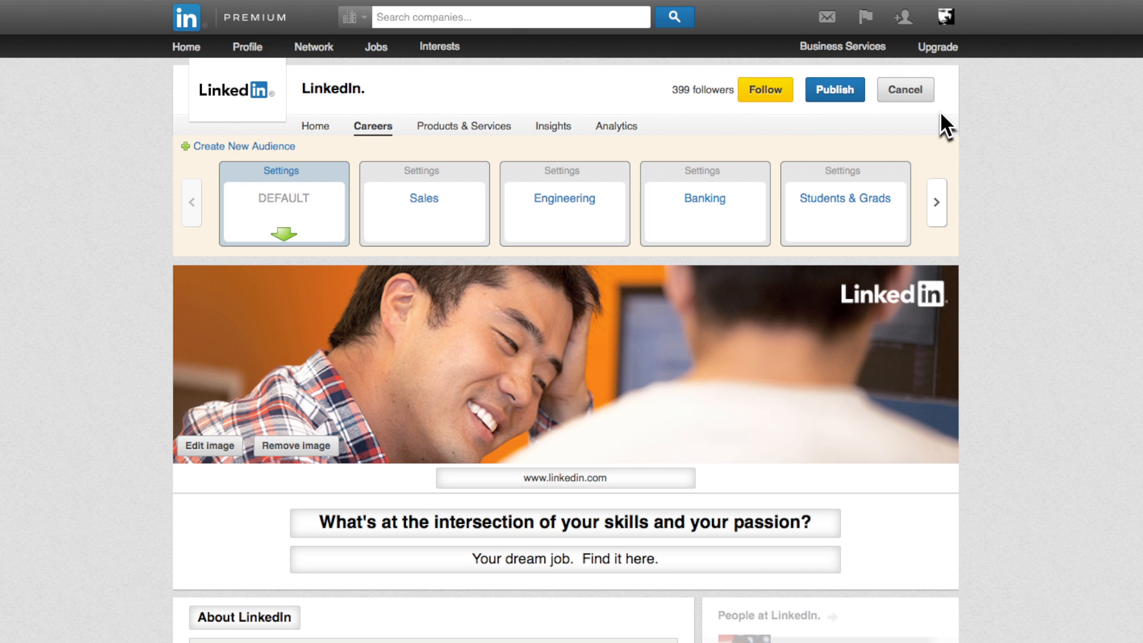
pyautogui.click(239, 145)
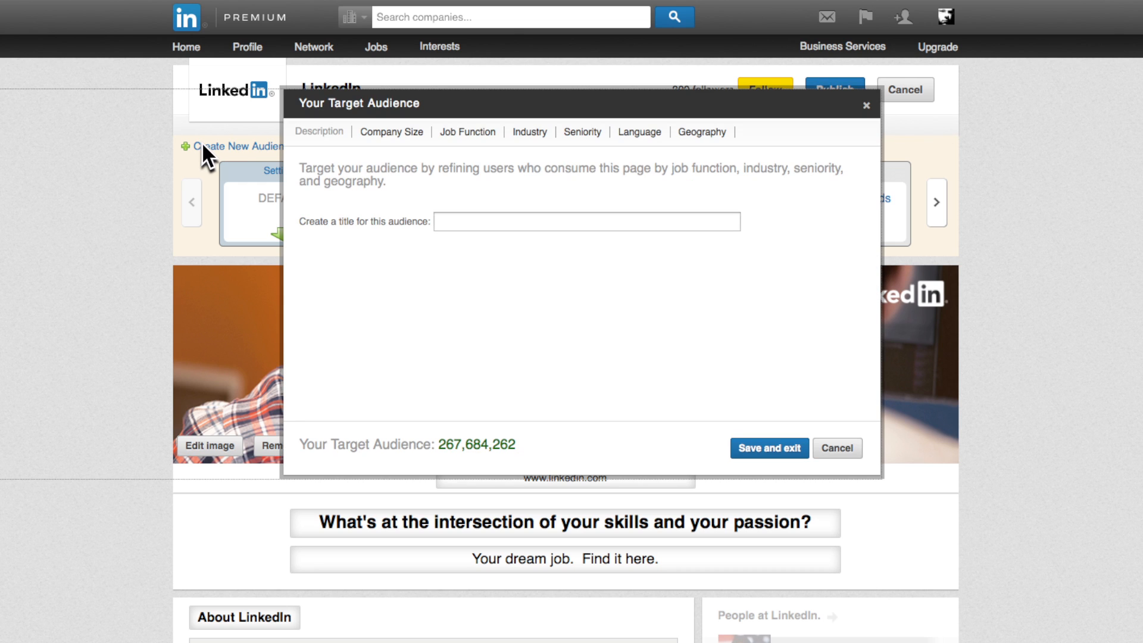
# Title the audience 'Engineers in Texas' and browse Company Size, Job Function and Language filters
pyautogui.write('Engineers in Texas')
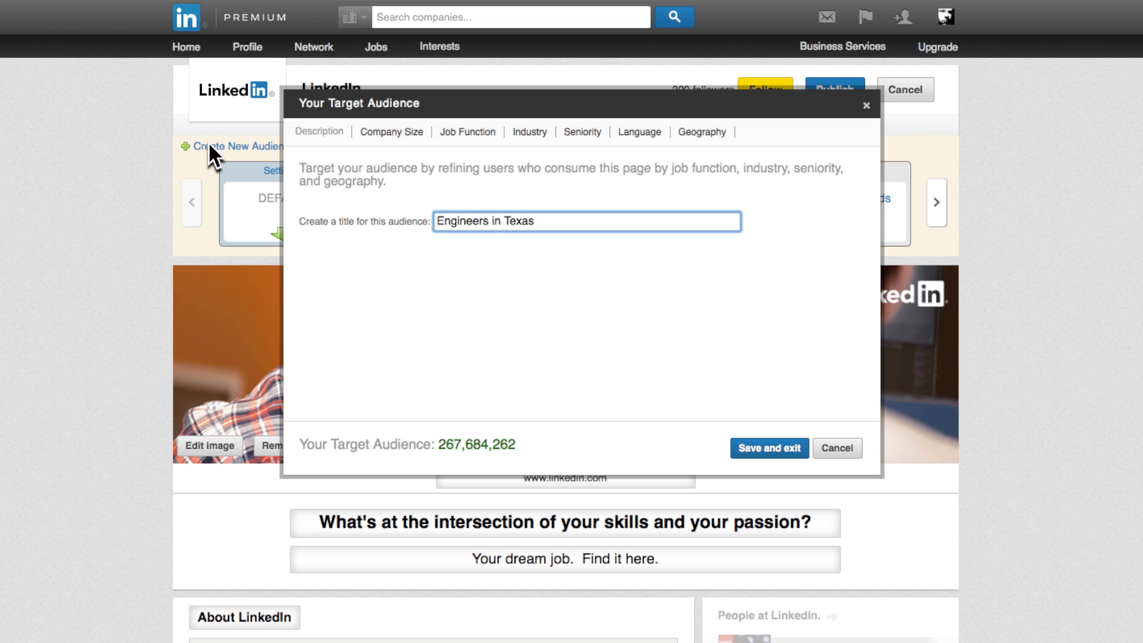
pyautogui.click(392, 132)
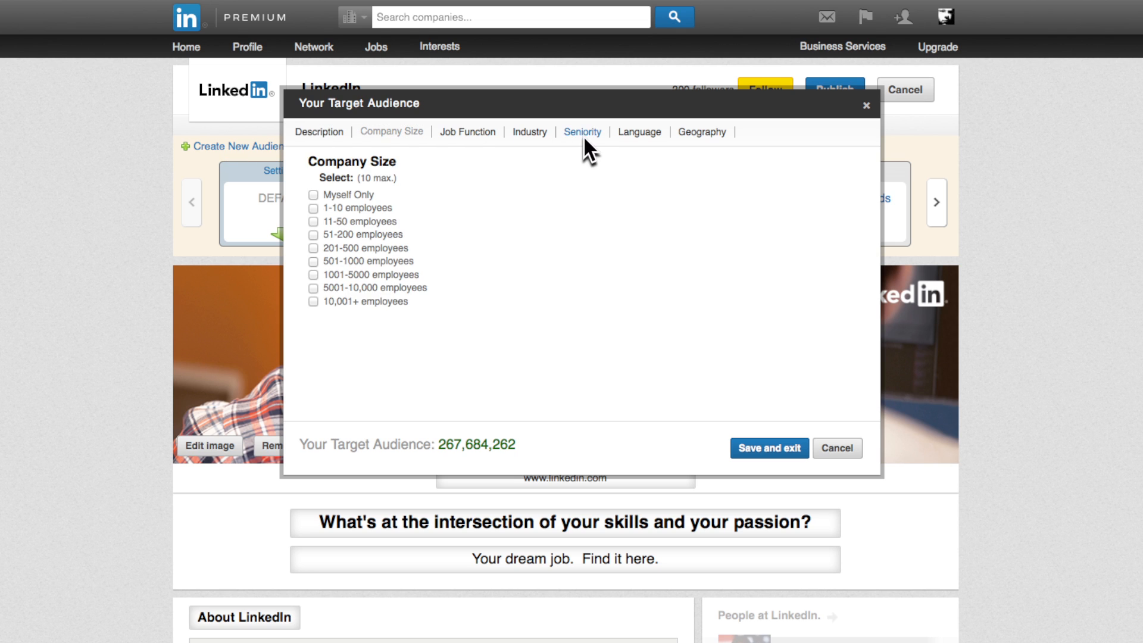
pyautogui.click(467, 132)
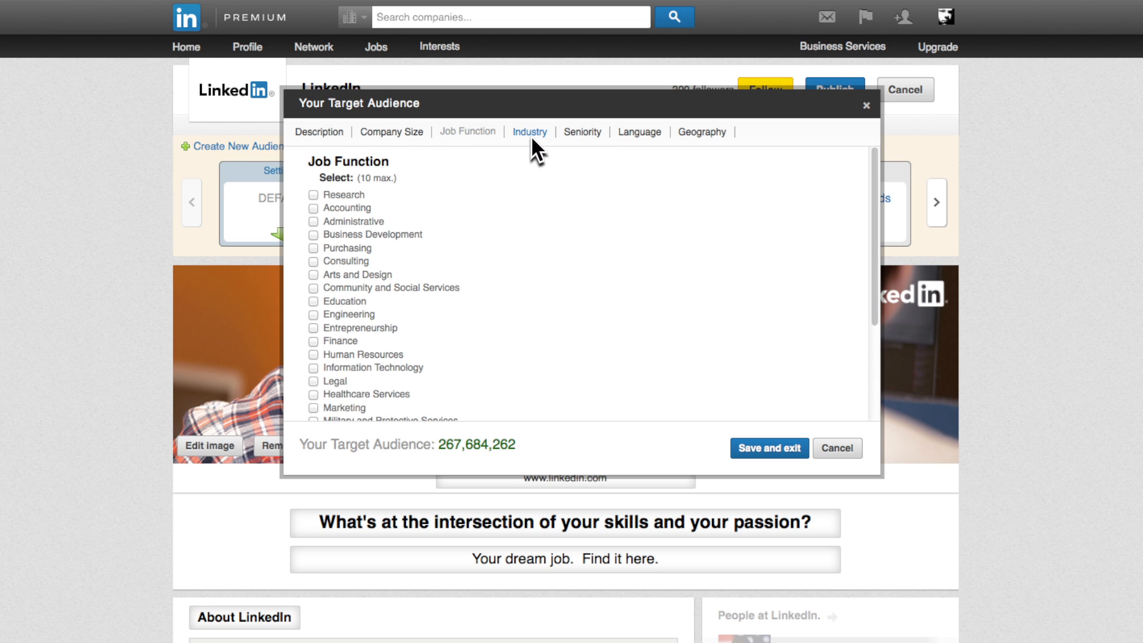
pyautogui.click(638, 133)
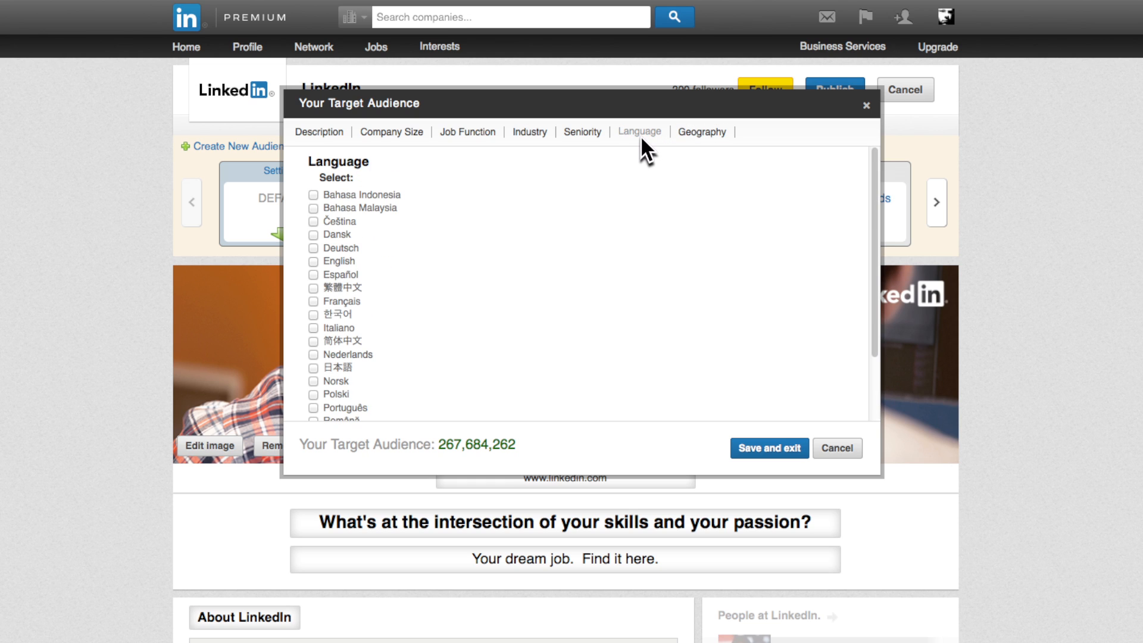
pyautogui.click(318, 132)
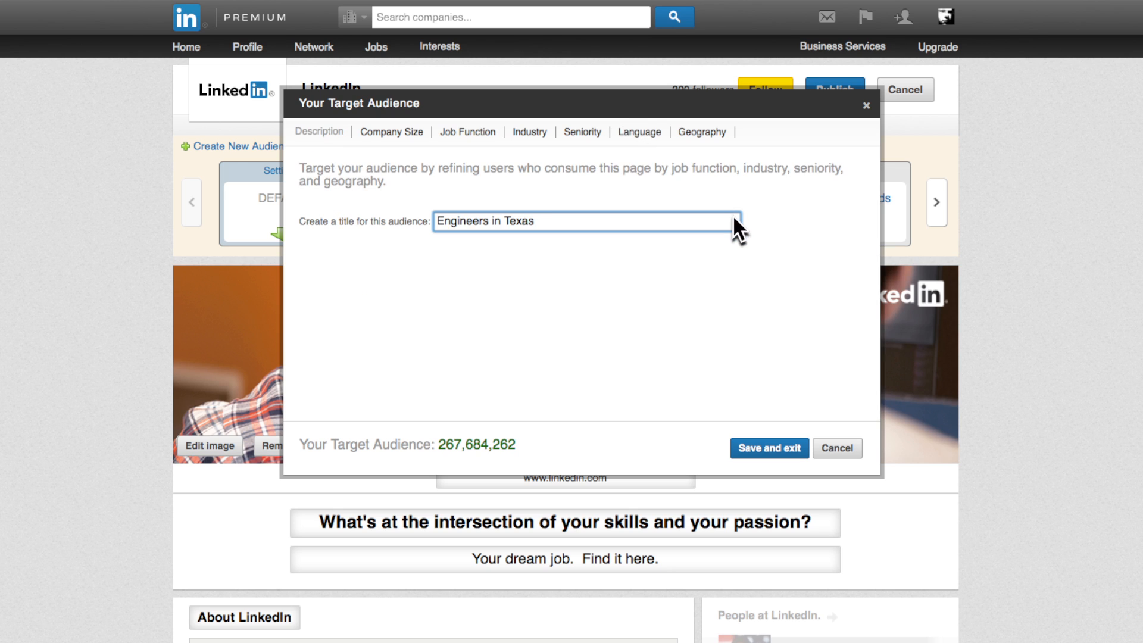
# Filter the audience to the Engineering job function and the Internet industry under High Tech
pyautogui.click(467, 132)
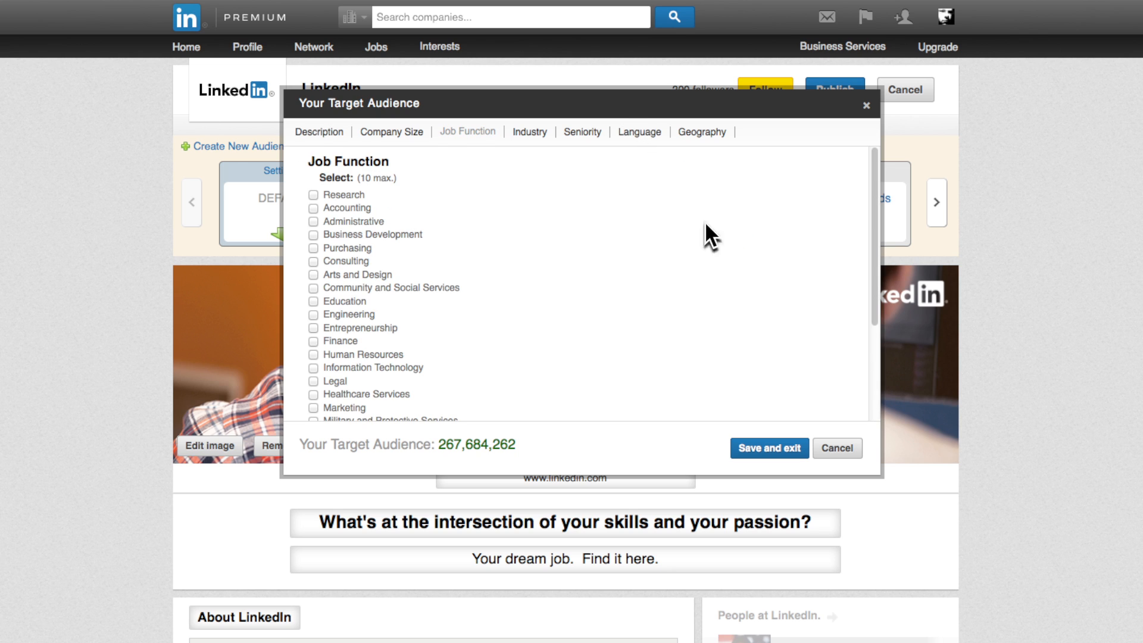
pyautogui.click(313, 315)
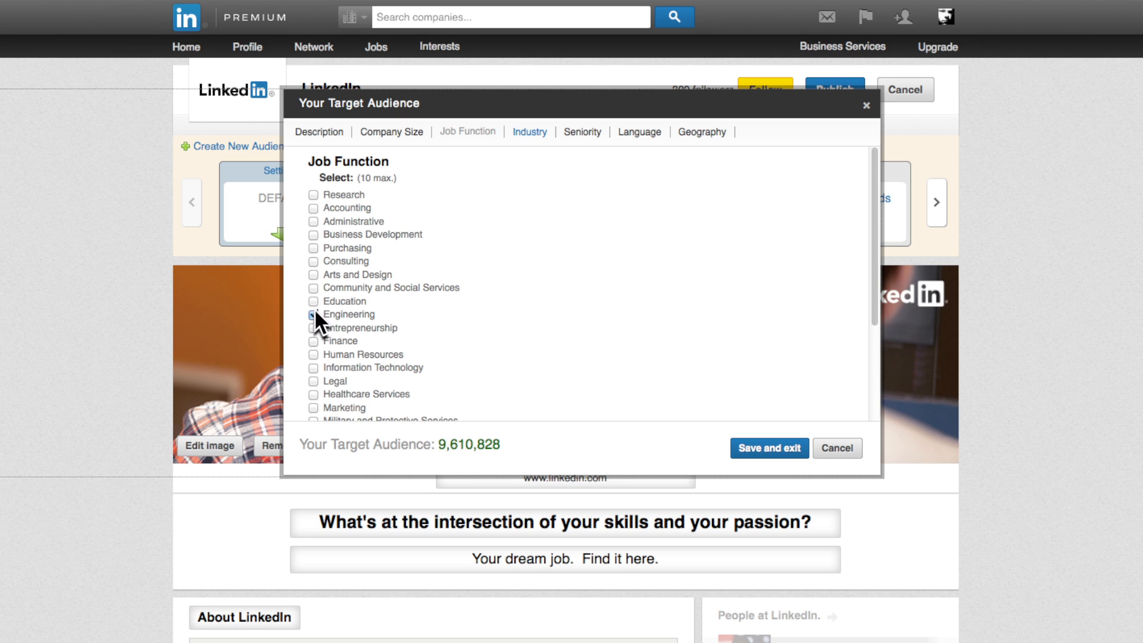
pyautogui.click(530, 133)
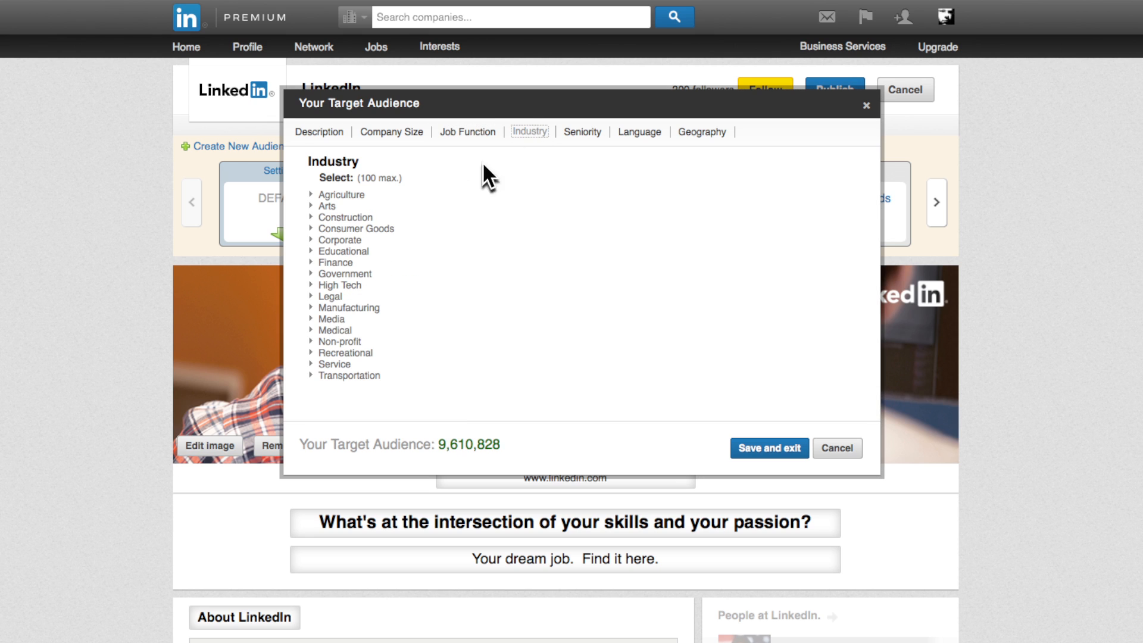
pyautogui.click(313, 285)
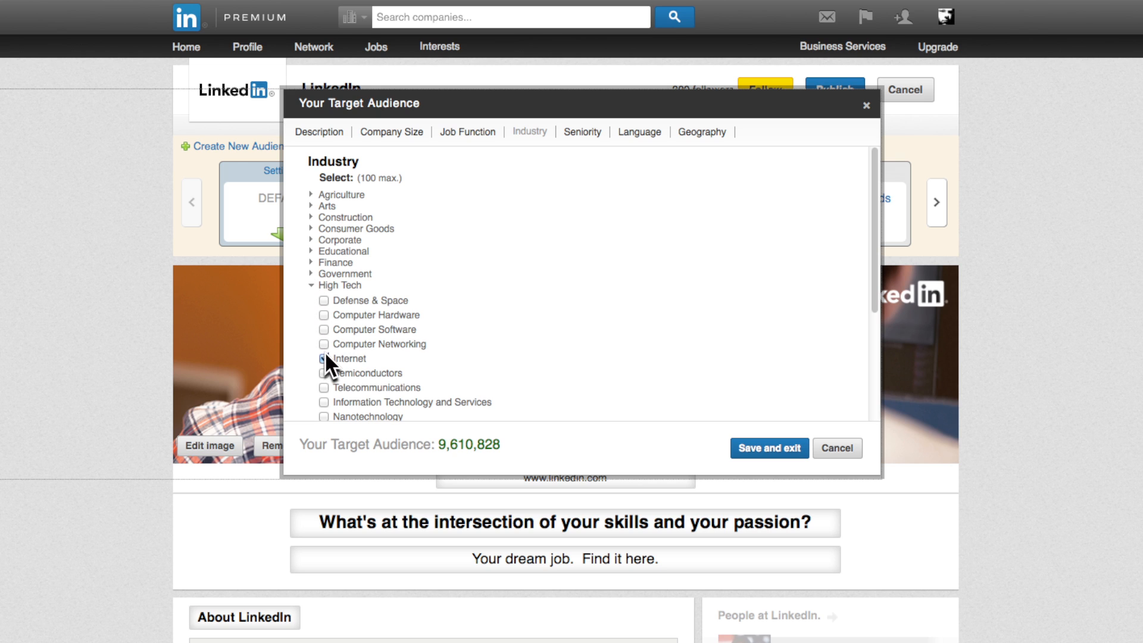
pyautogui.click(700, 132)
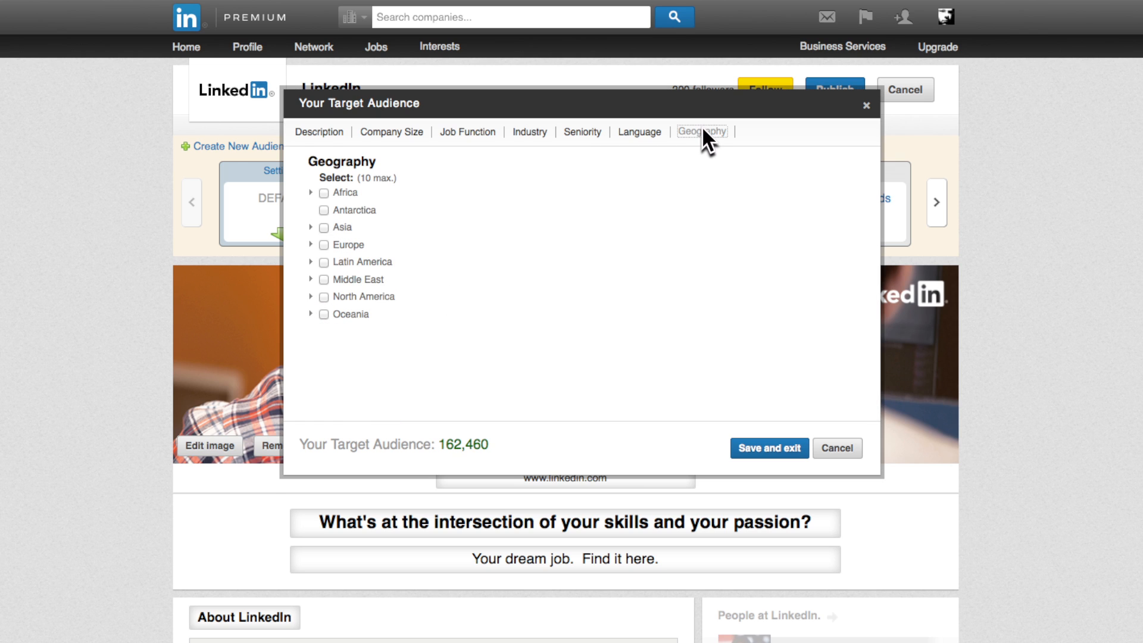
# Add Utah under North America as the geography and save the Engineers in Texas audience
pyautogui.click(311, 297)
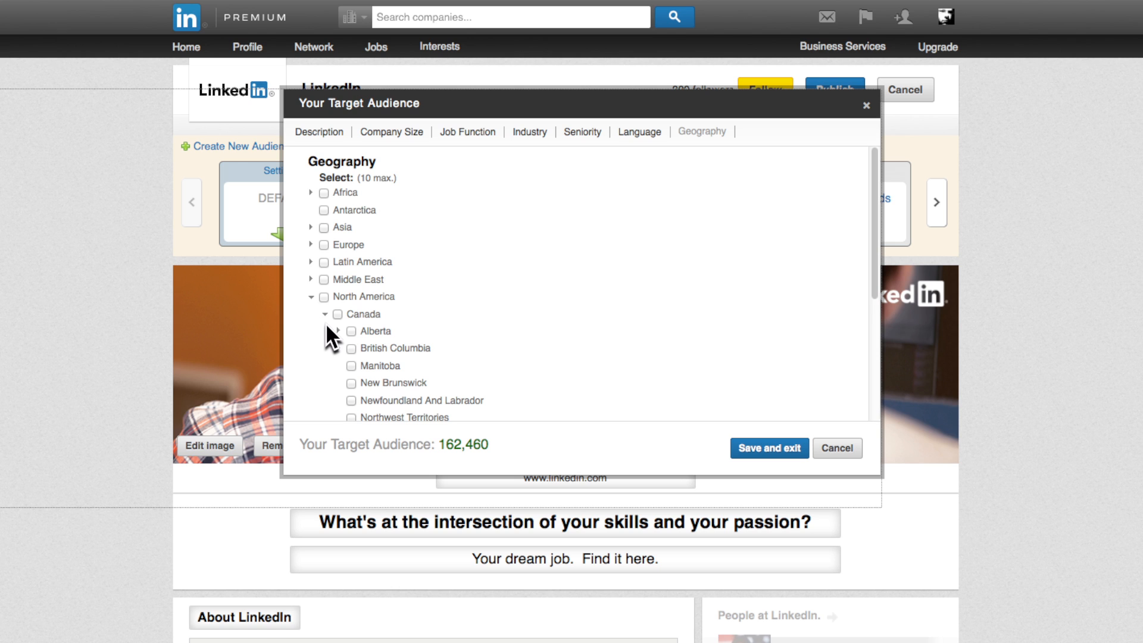
pyautogui.scroll(-3)
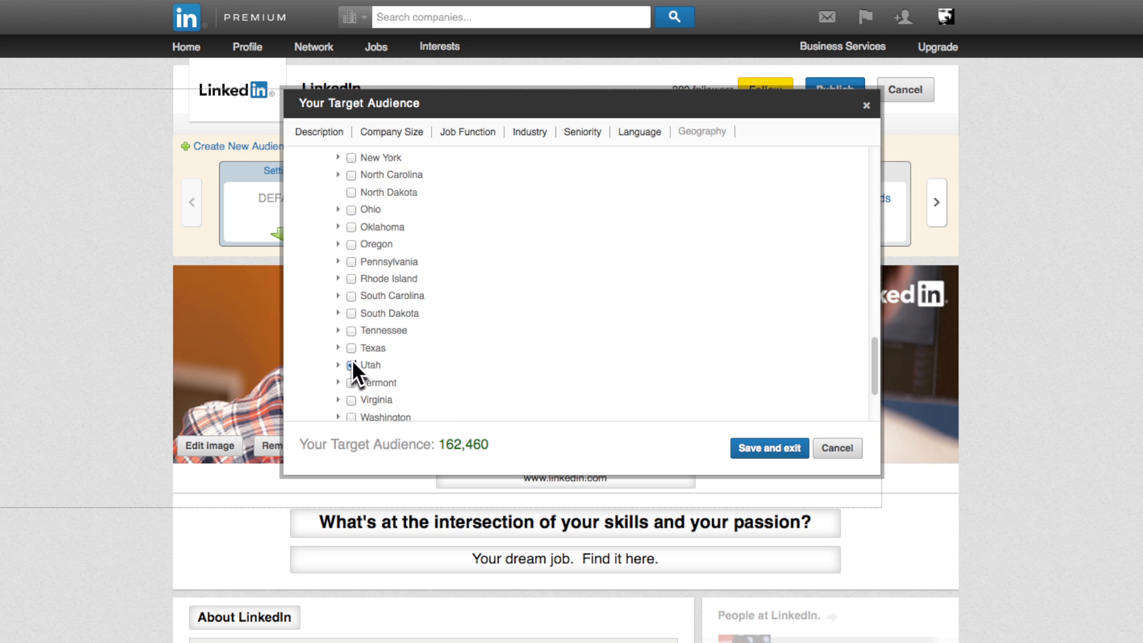
pyautogui.click(350, 365)
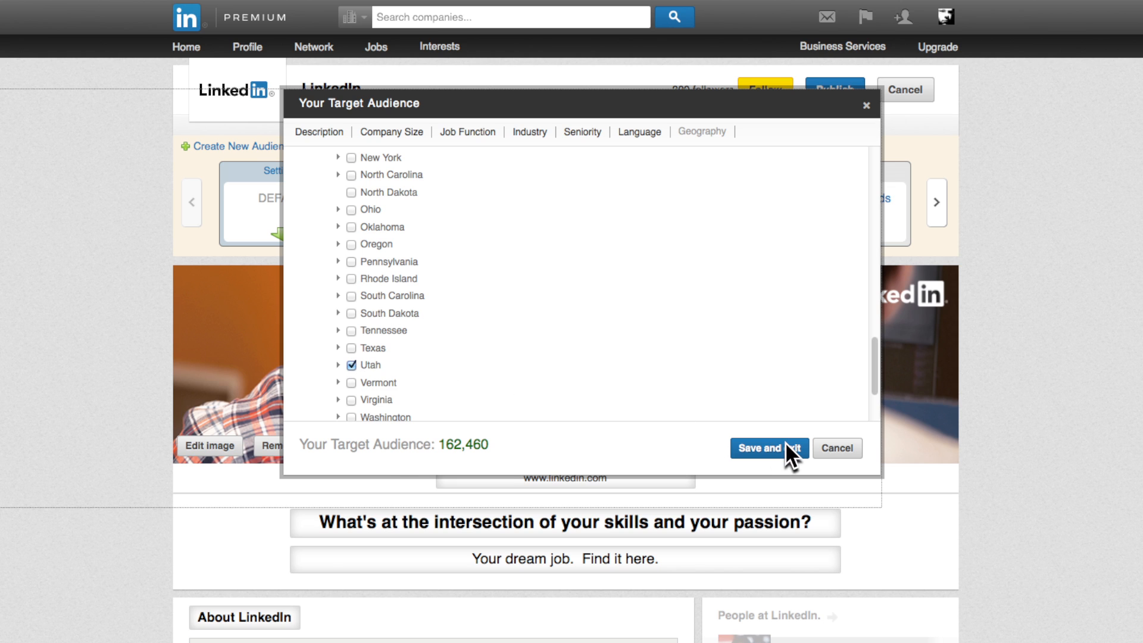
pyautogui.click(762, 452)
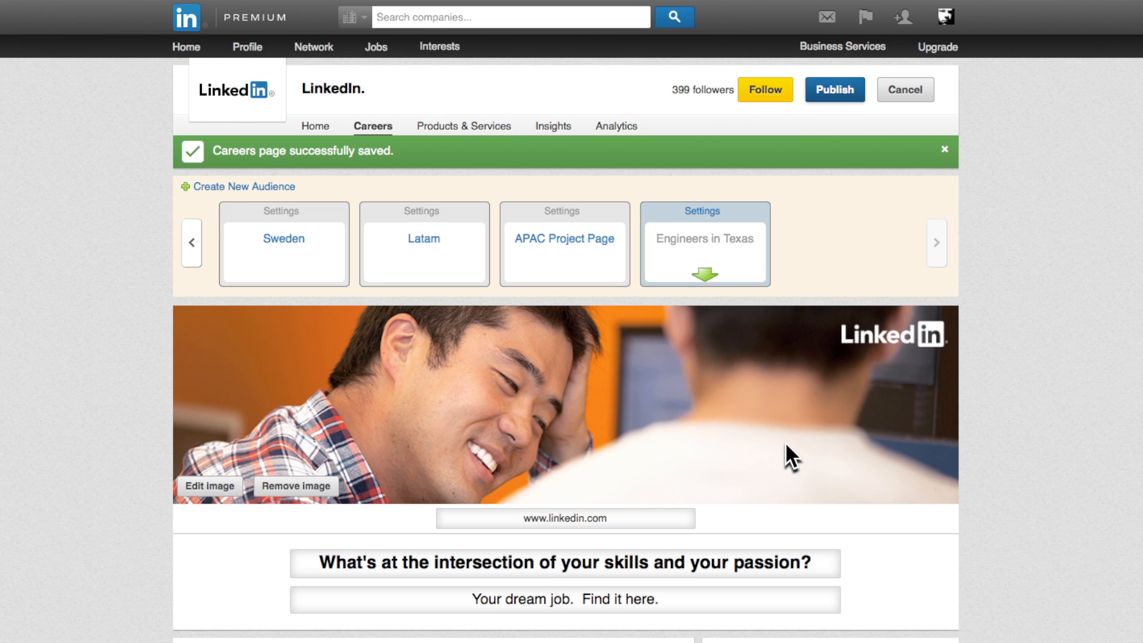
pyautogui.click(834, 90)
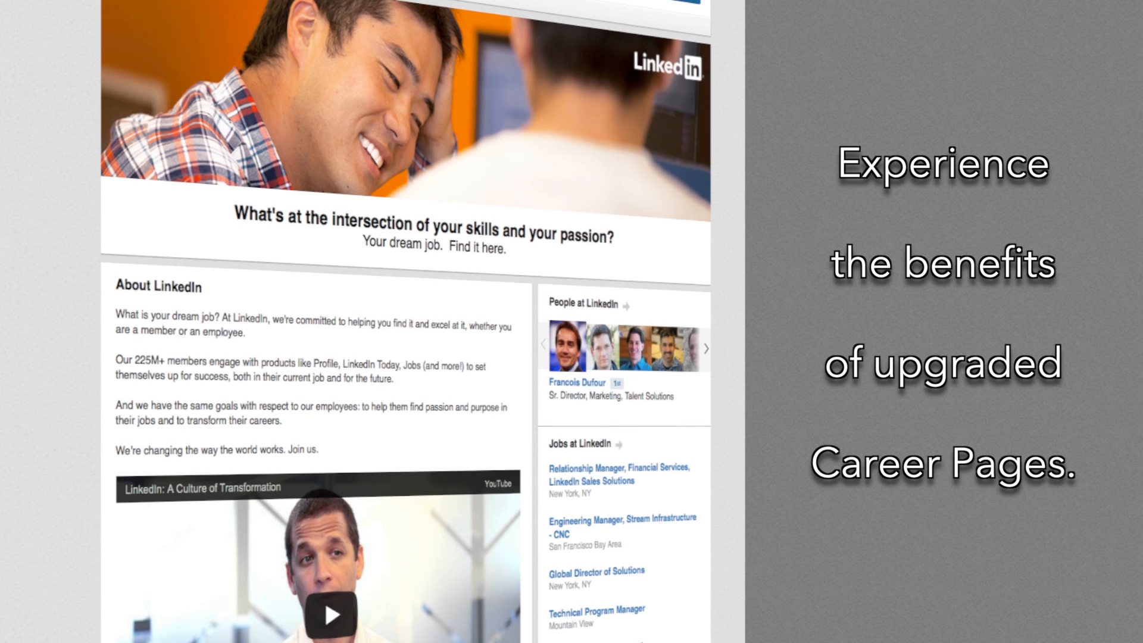
pyautogui.scroll(-3)
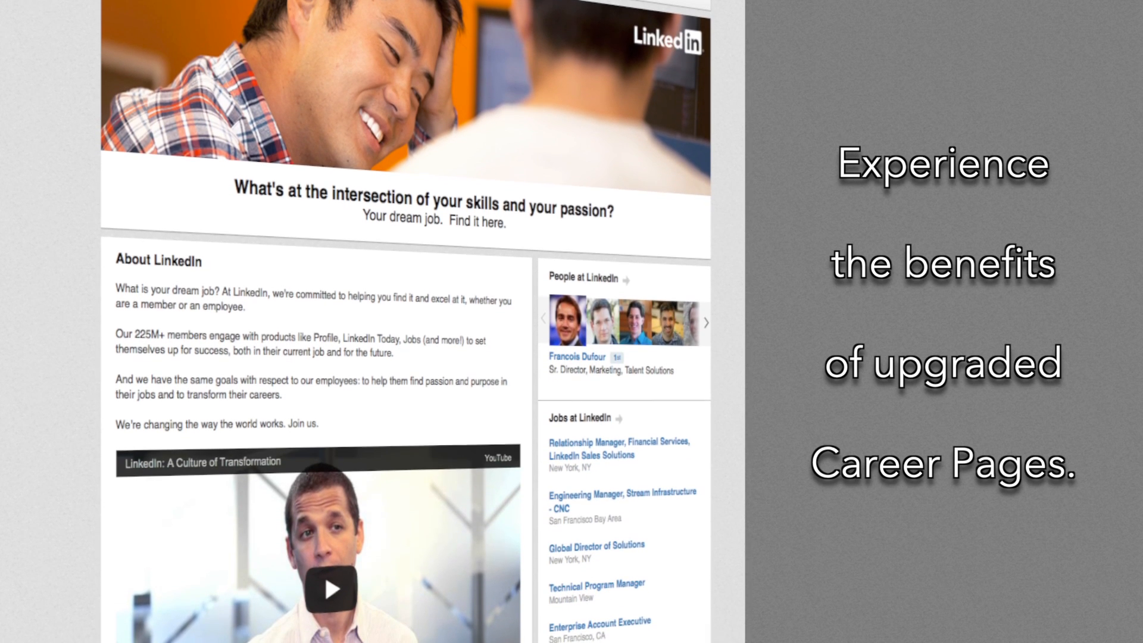